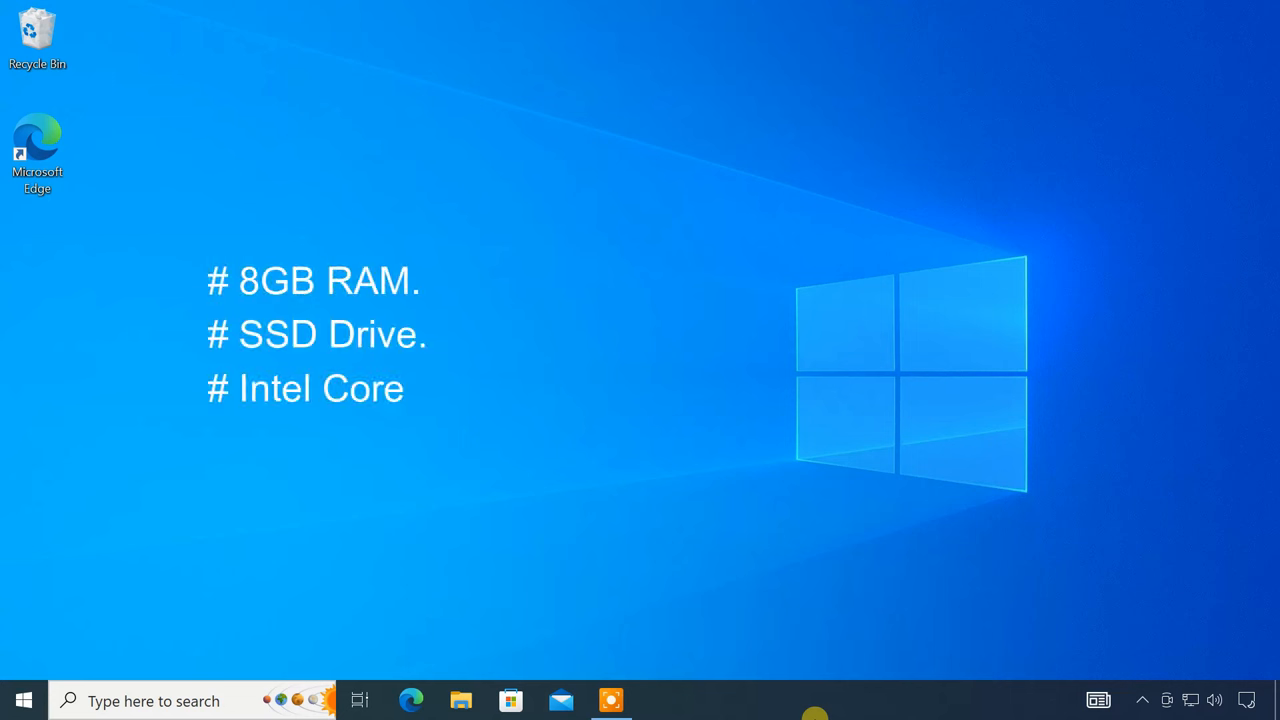
- Note the system specs 'i3 8th Generation, AMD' on screen
type("i3 8th Generation, AMD")
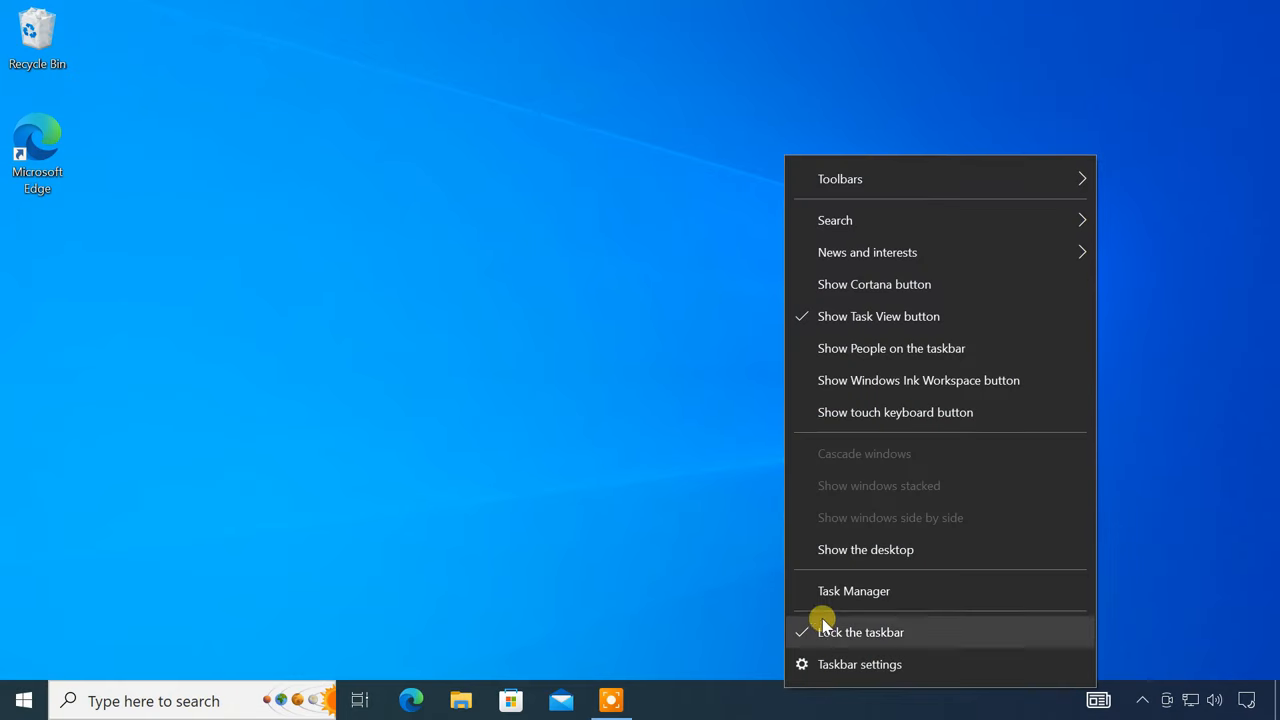
- Open Task Manager in full details and check CPU virtualization on Performance
left_click(853, 590)
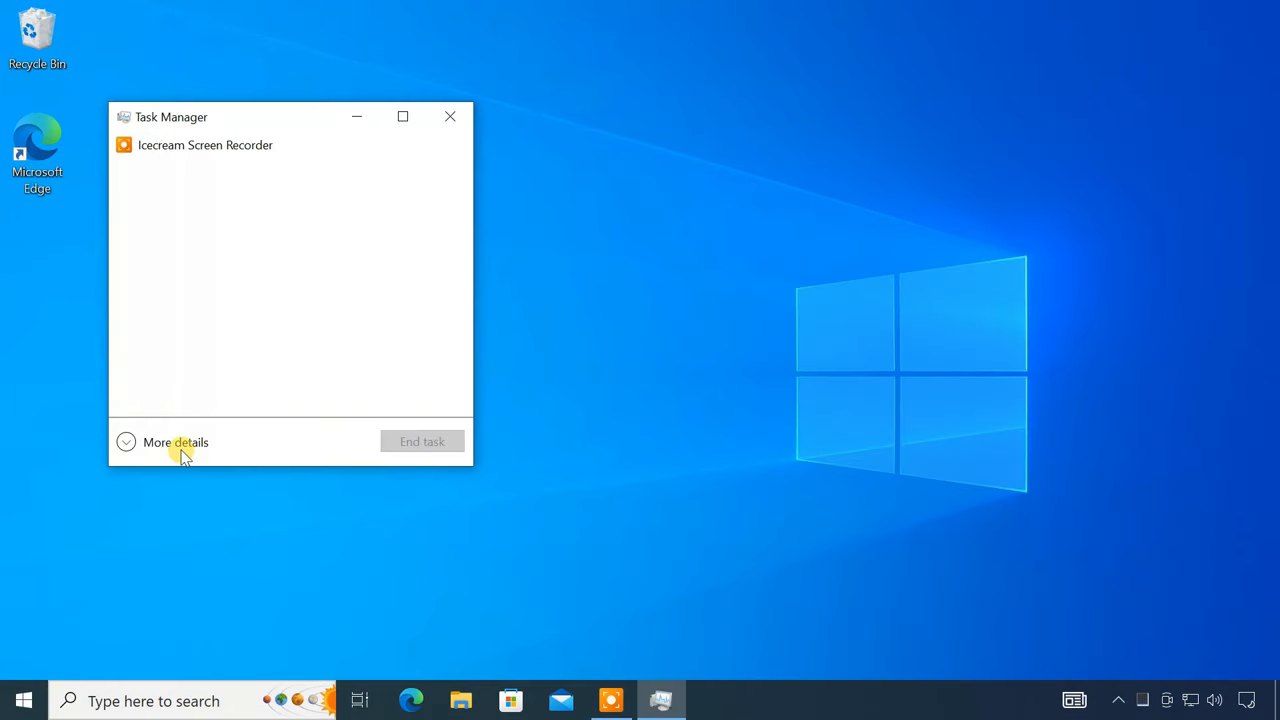
left_click(175, 442)
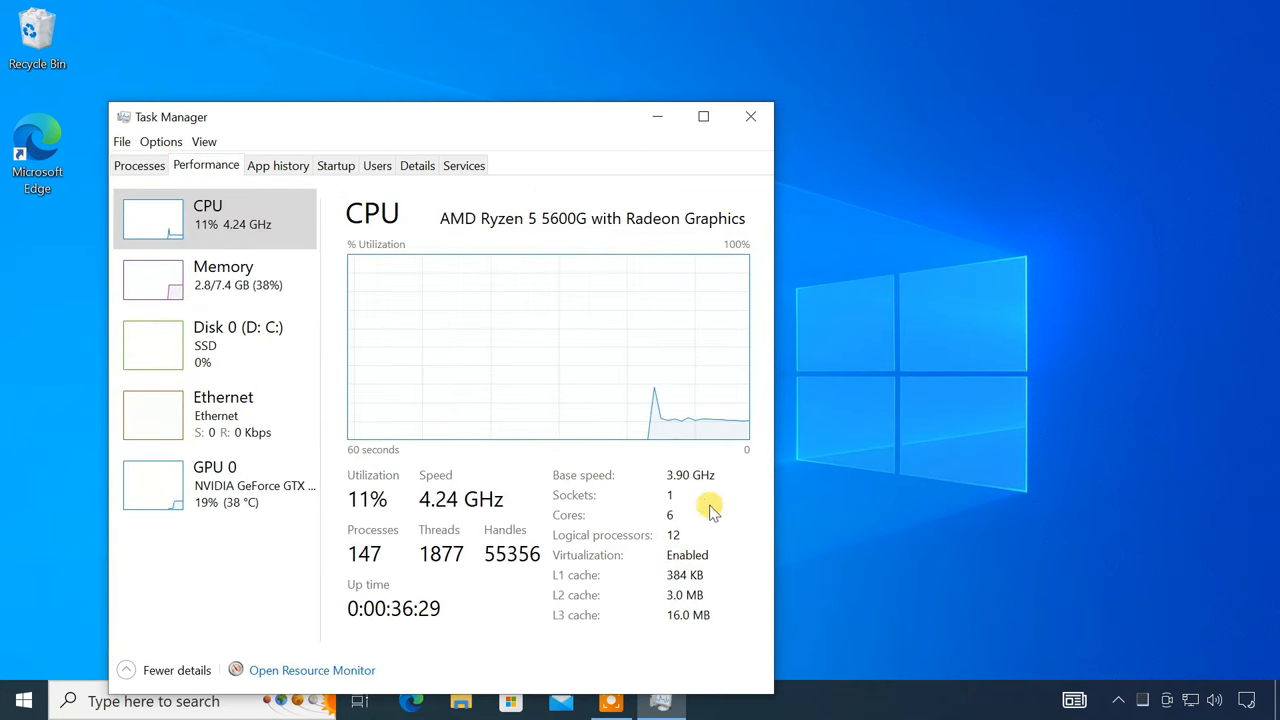
left_click(750, 116)
type("windows features")
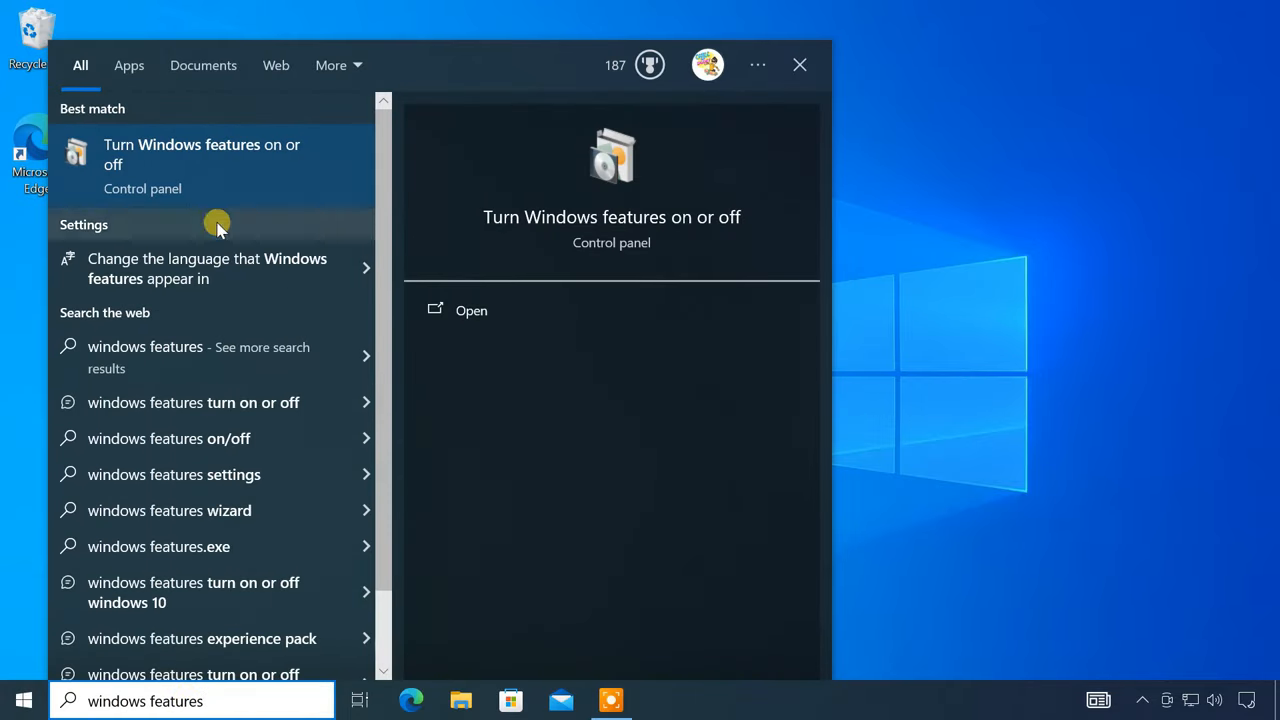
- Enable Virtual Machine Platform in Windows Features and apply it
left_click(471, 310)
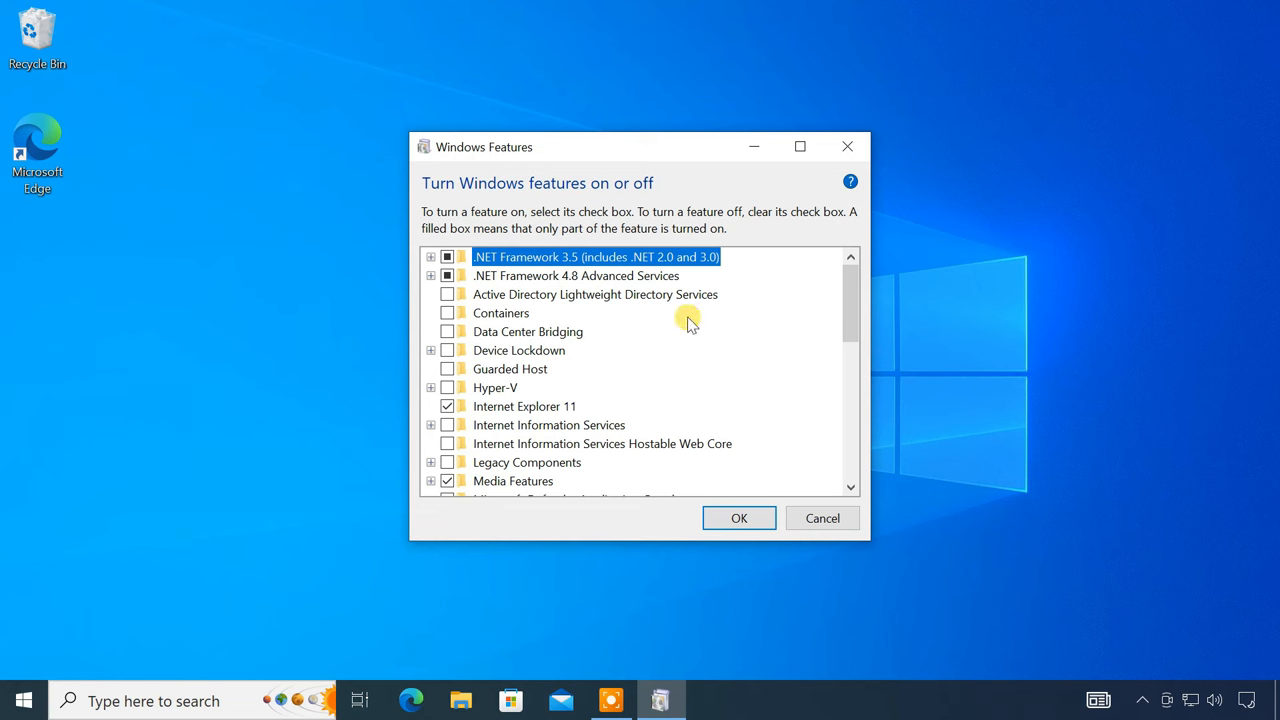
scroll("down", 3)
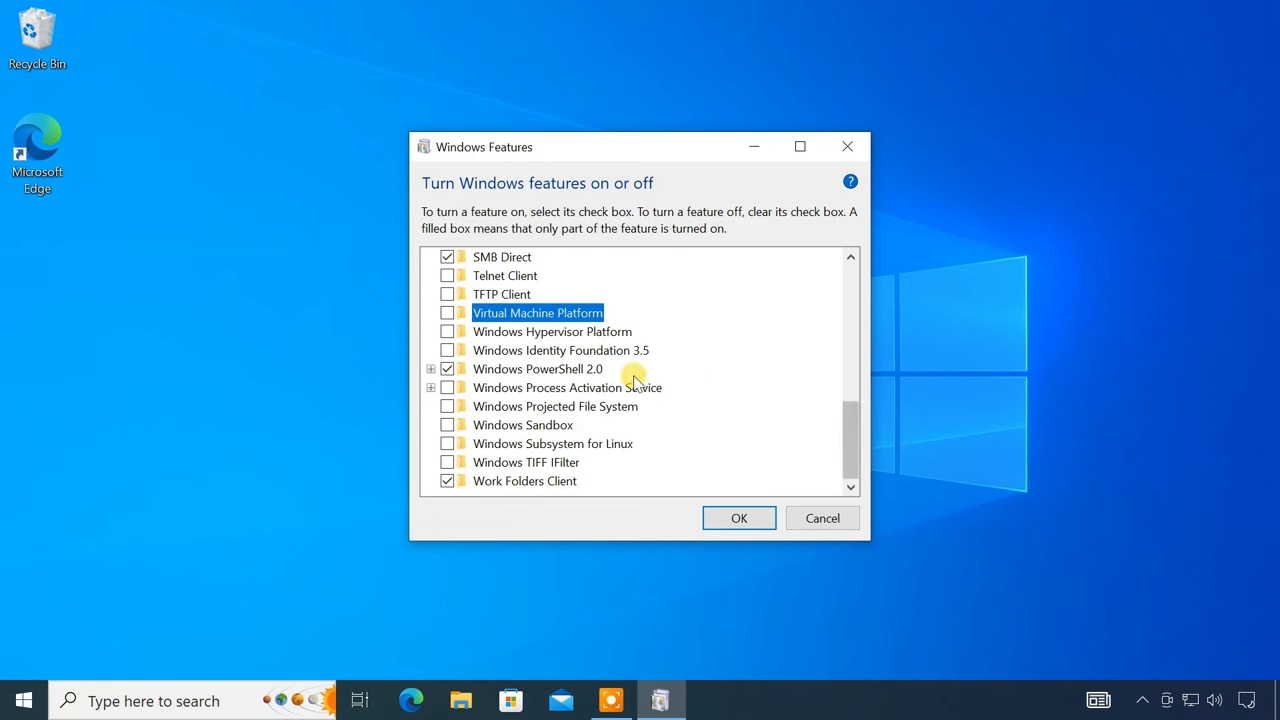
left_click(447, 312)
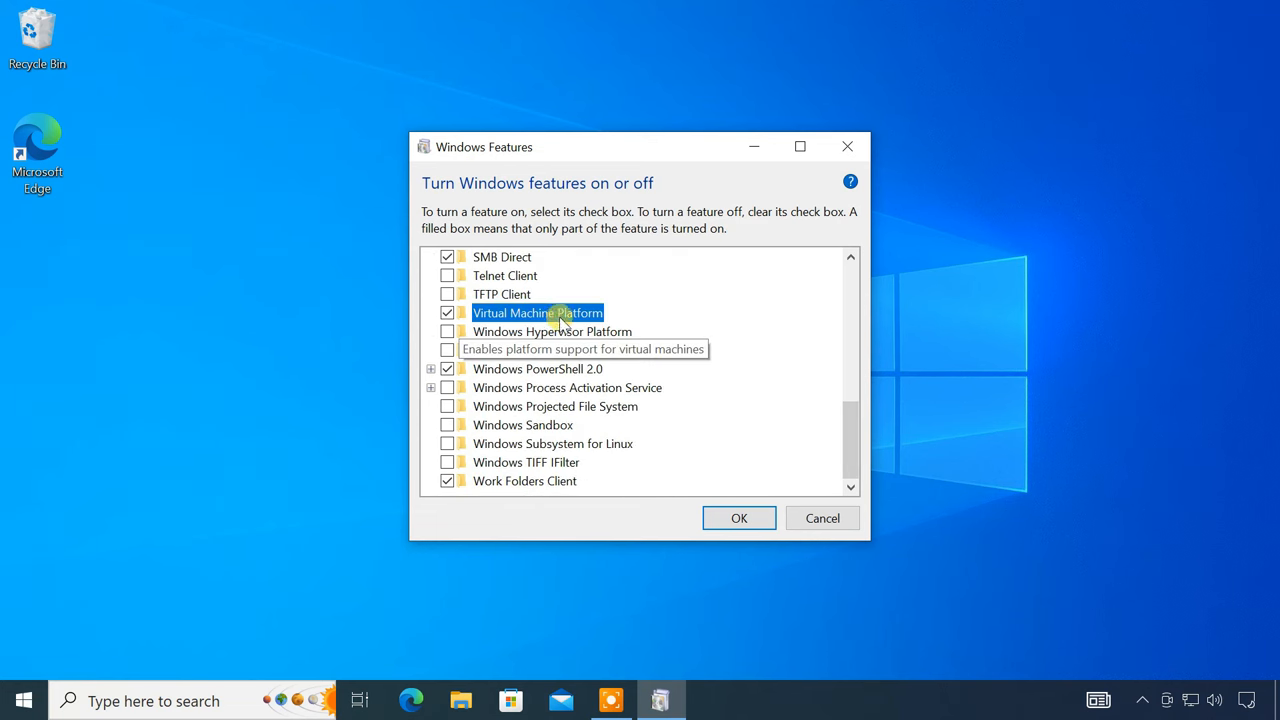
left_click(739, 518)
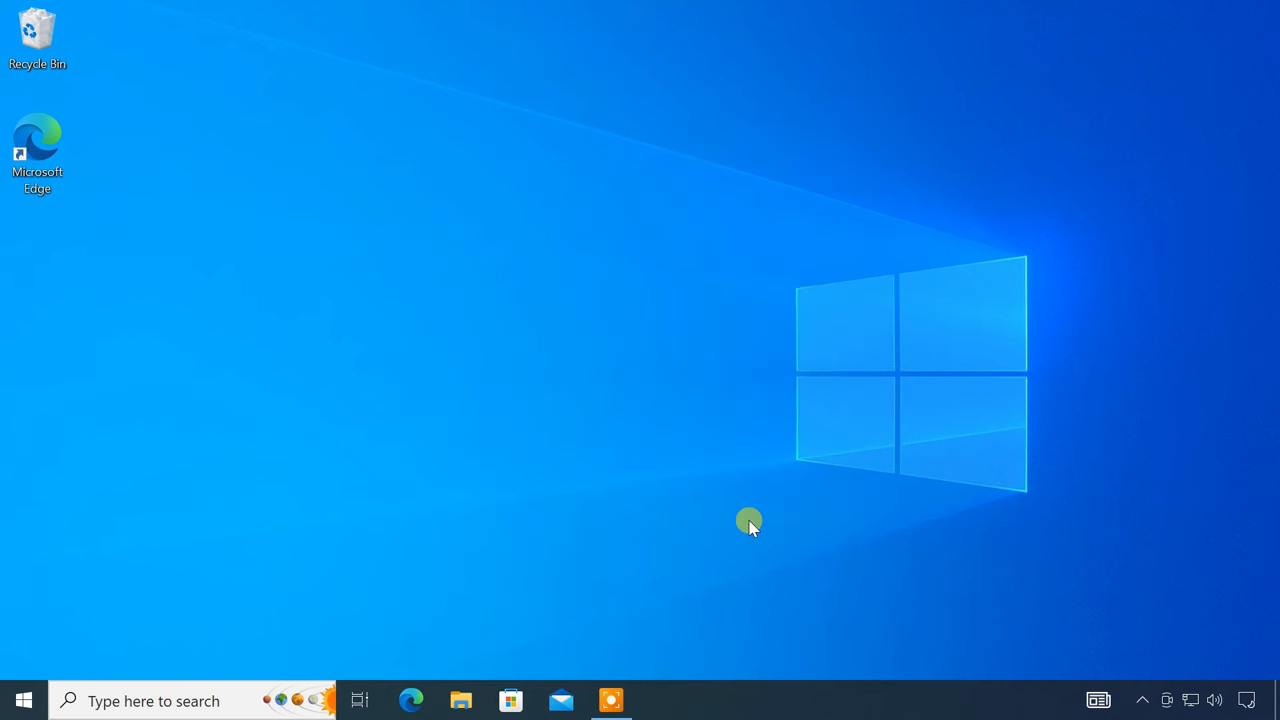
- Restart the computer from the Start menu power options
left_click(22, 699)
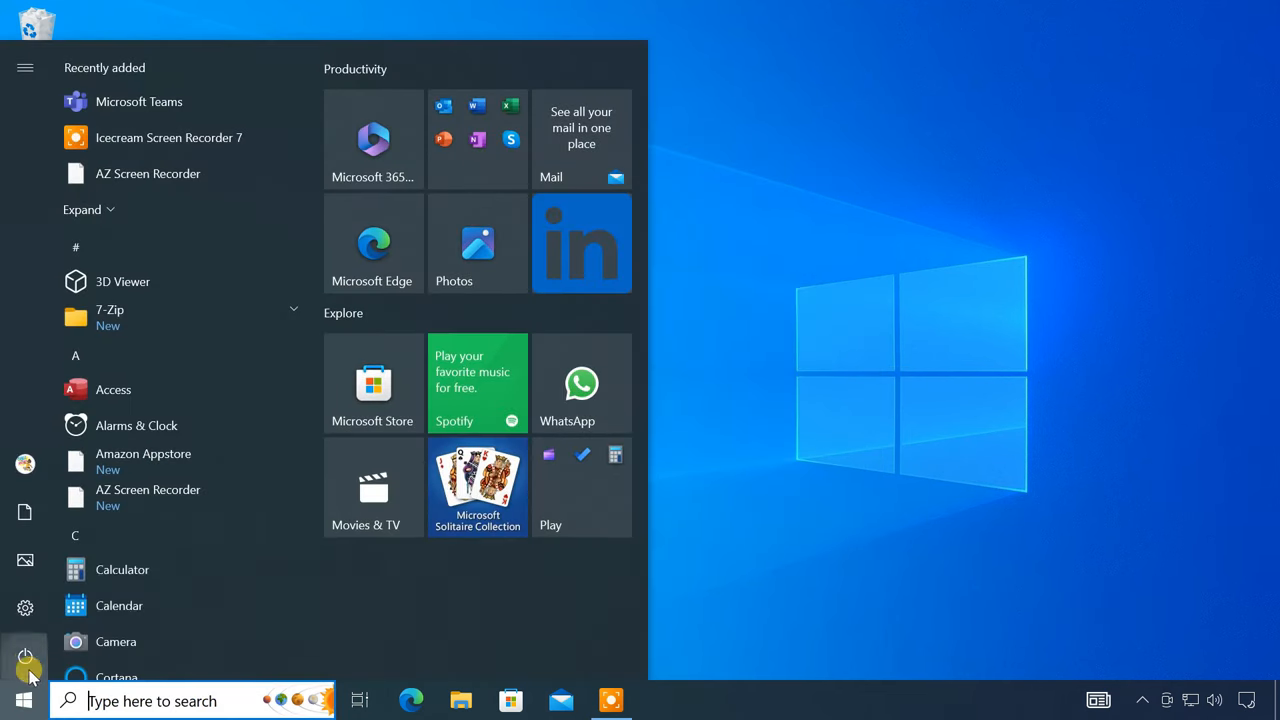
left_click(24, 657)
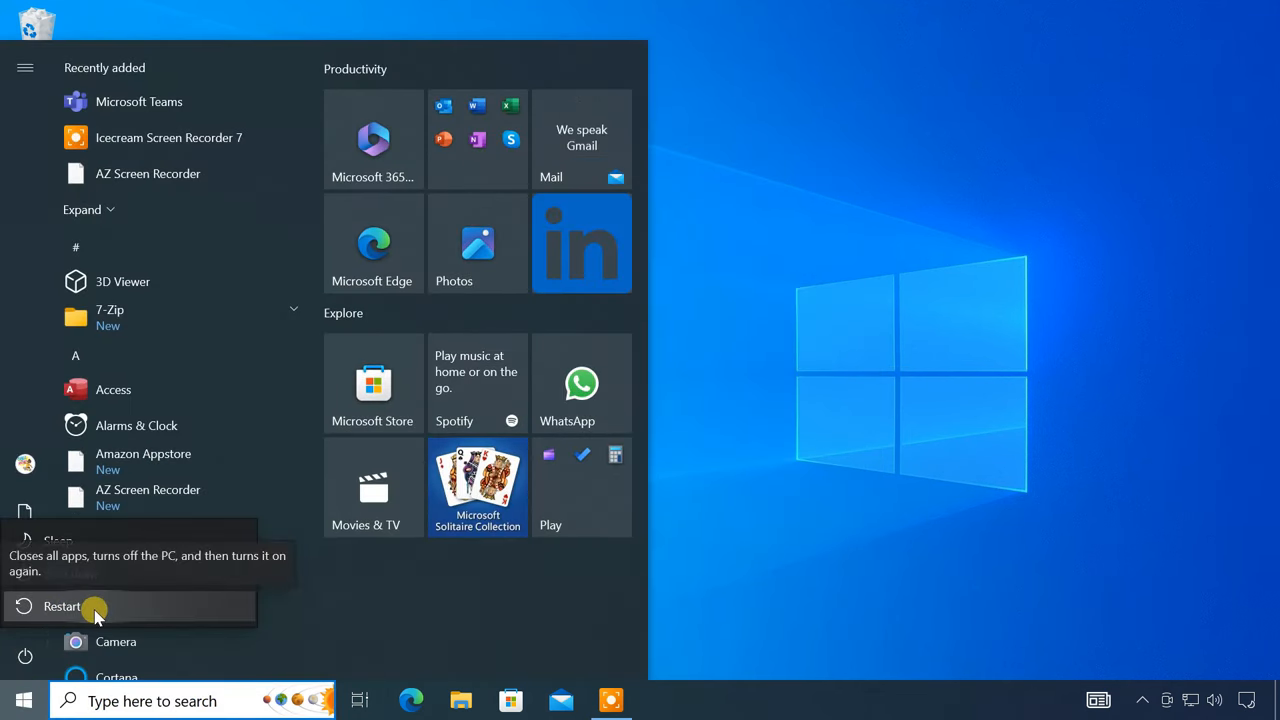
left_click(62, 606)
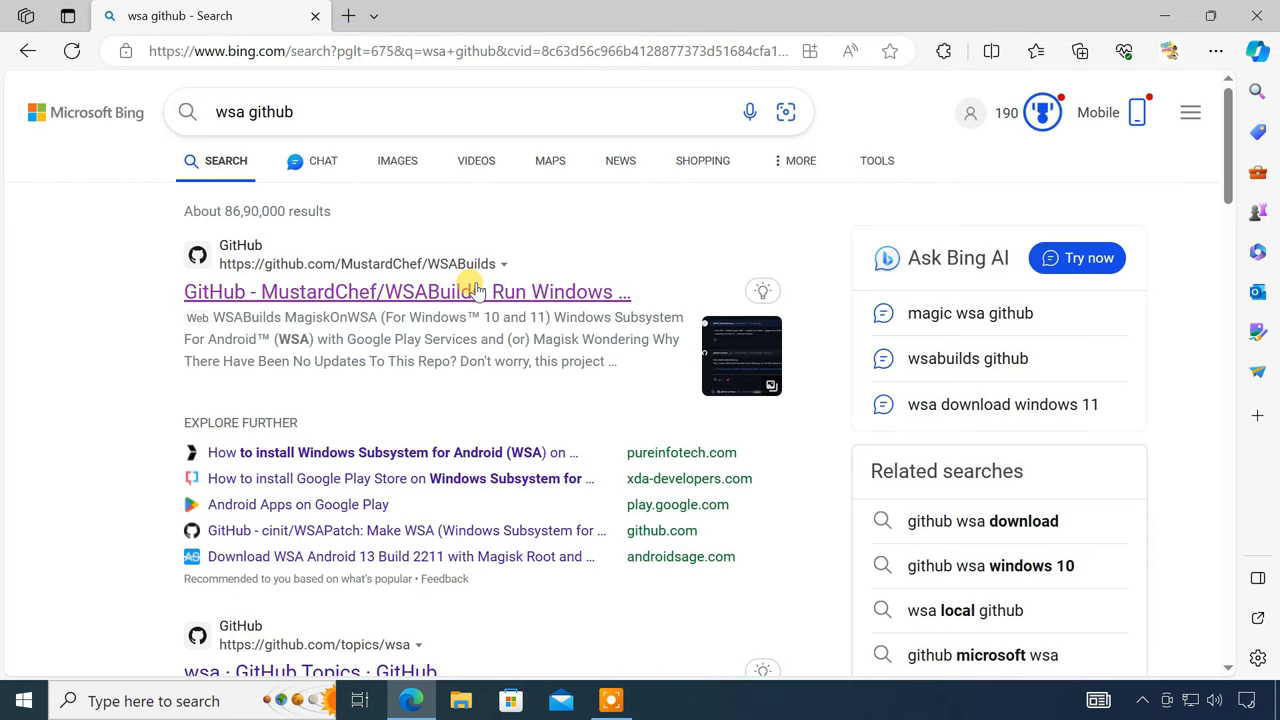
- From WSABuilds' stable Windows 10 x64 release, download MindTheGapps-13.0_Windows_10.7z
left_click(407, 291)
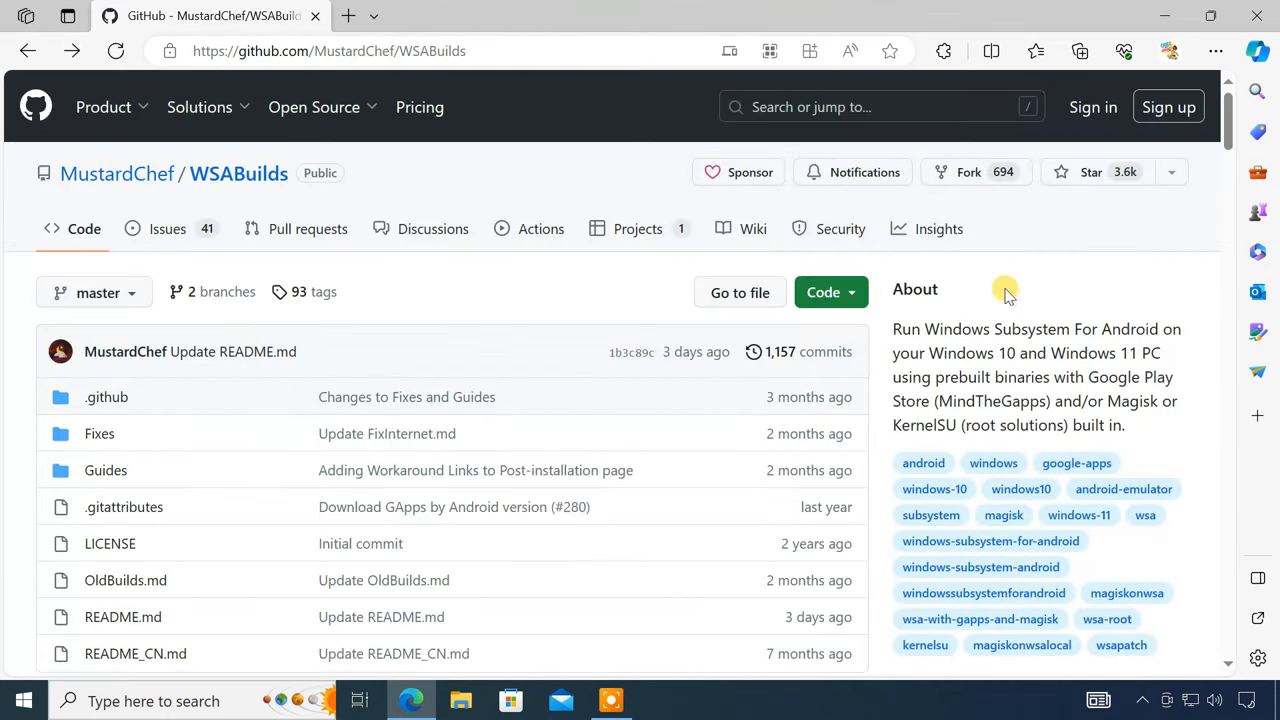
scroll("down", 3)
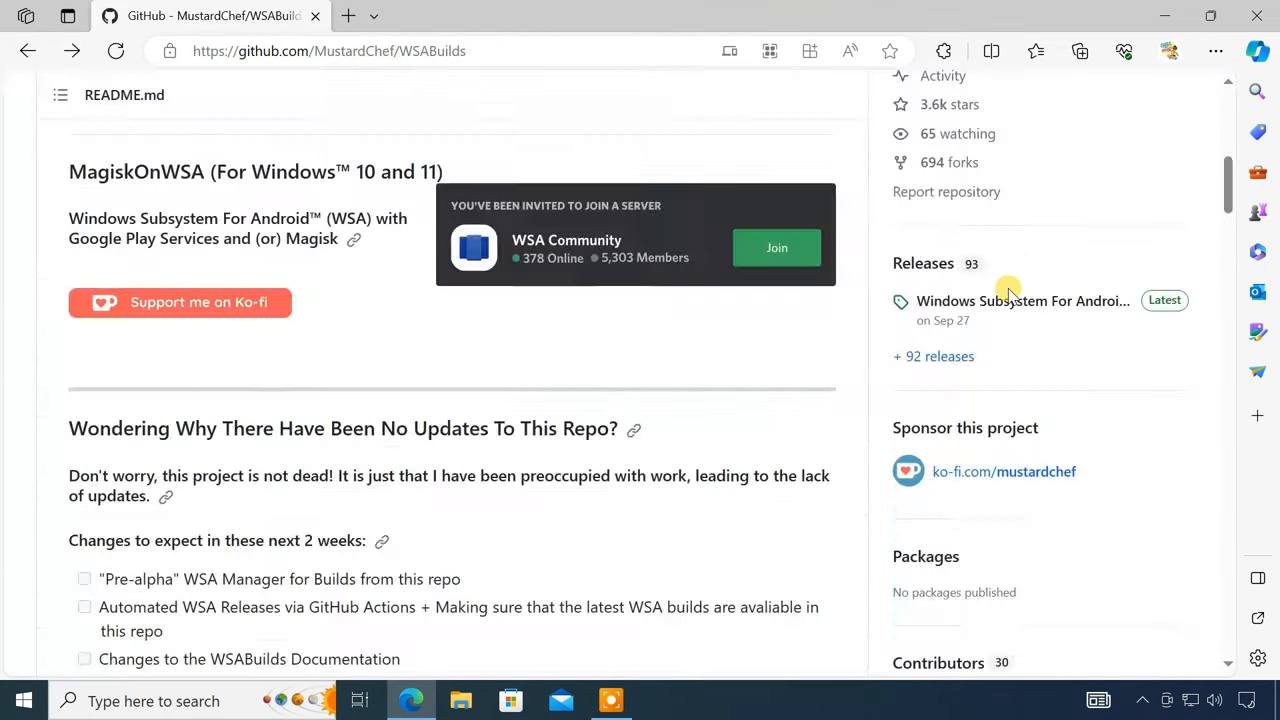
scroll("down", 3)
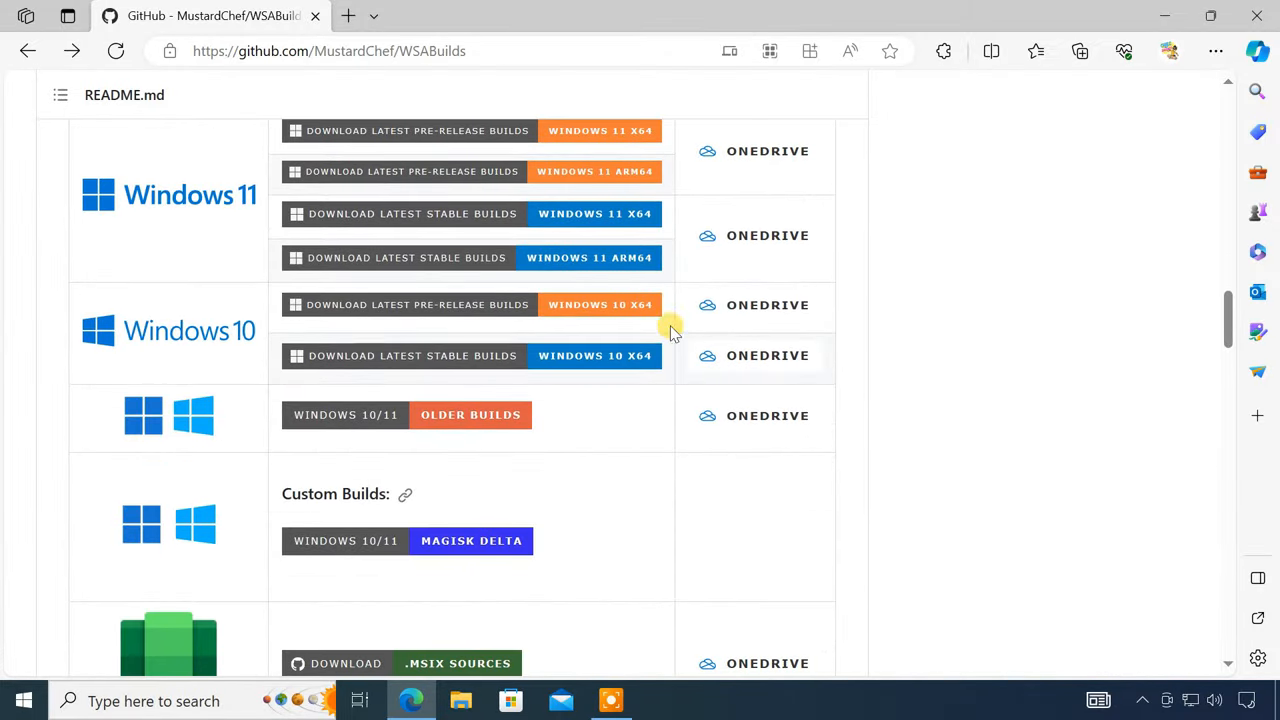
mouse_move(588, 362)
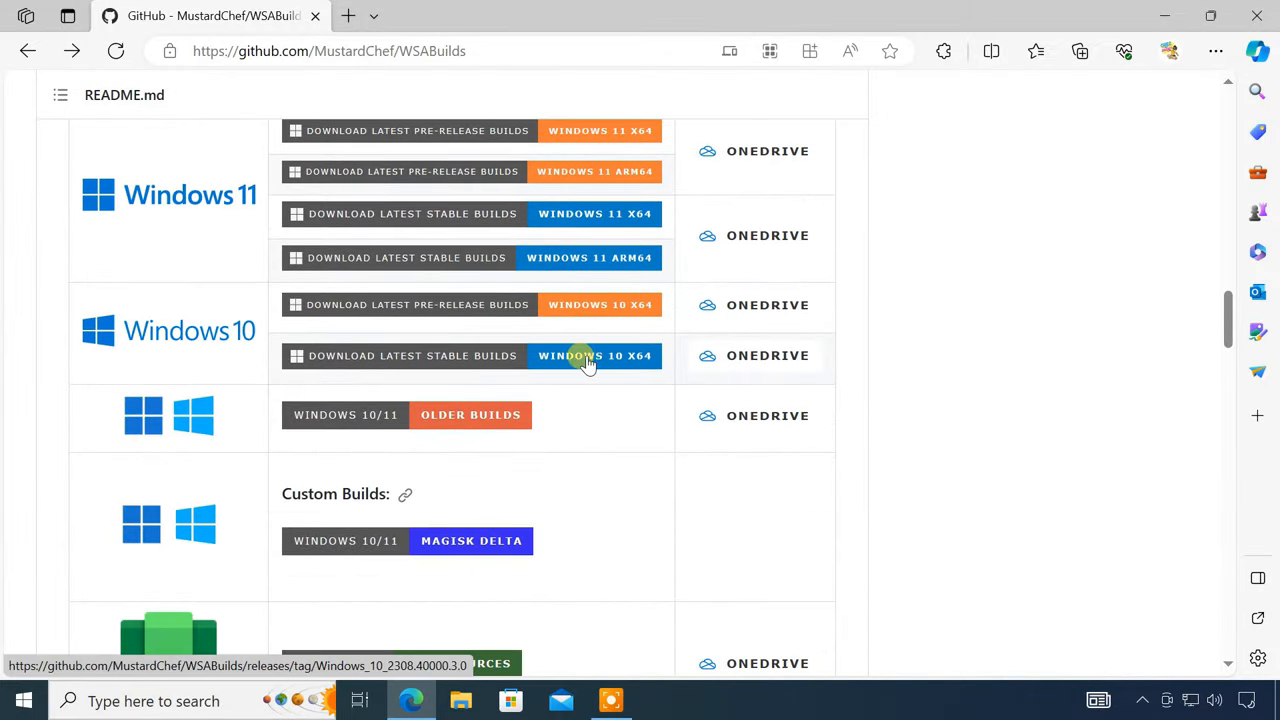
left_click(594, 355)
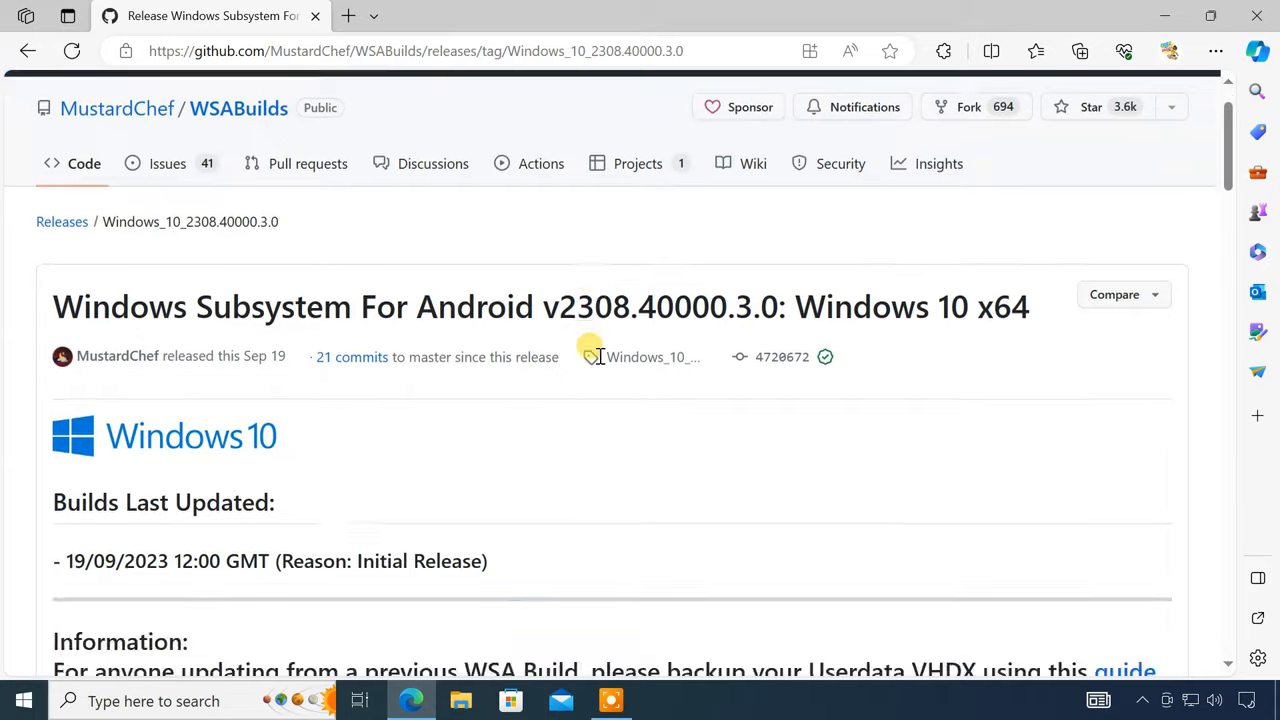
scroll("down", 3)
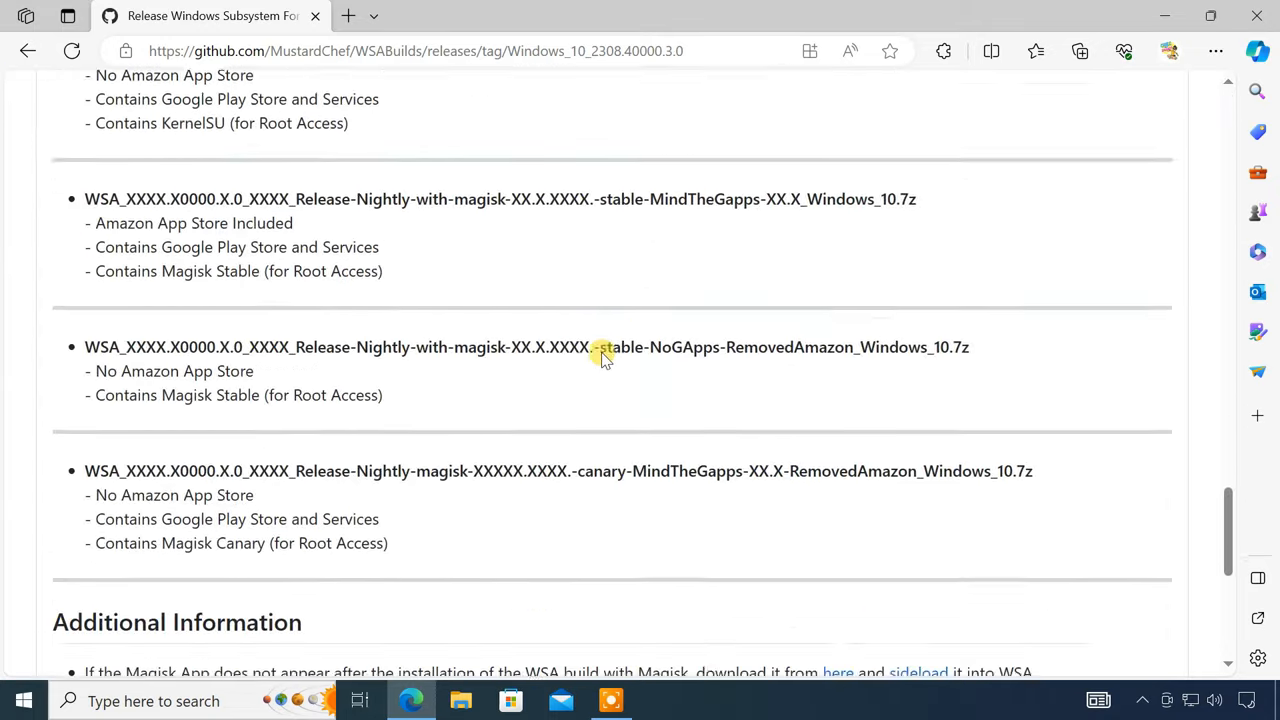
scroll("down", 3)
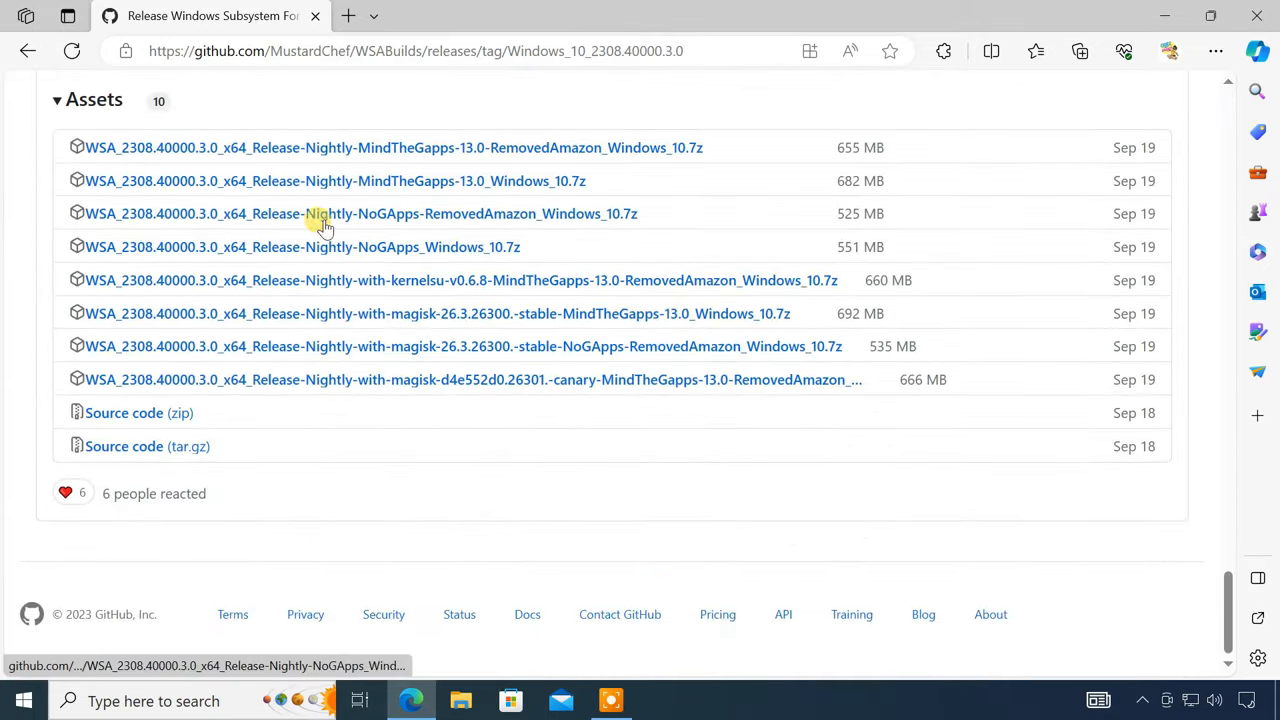
mouse_move(400, 181)
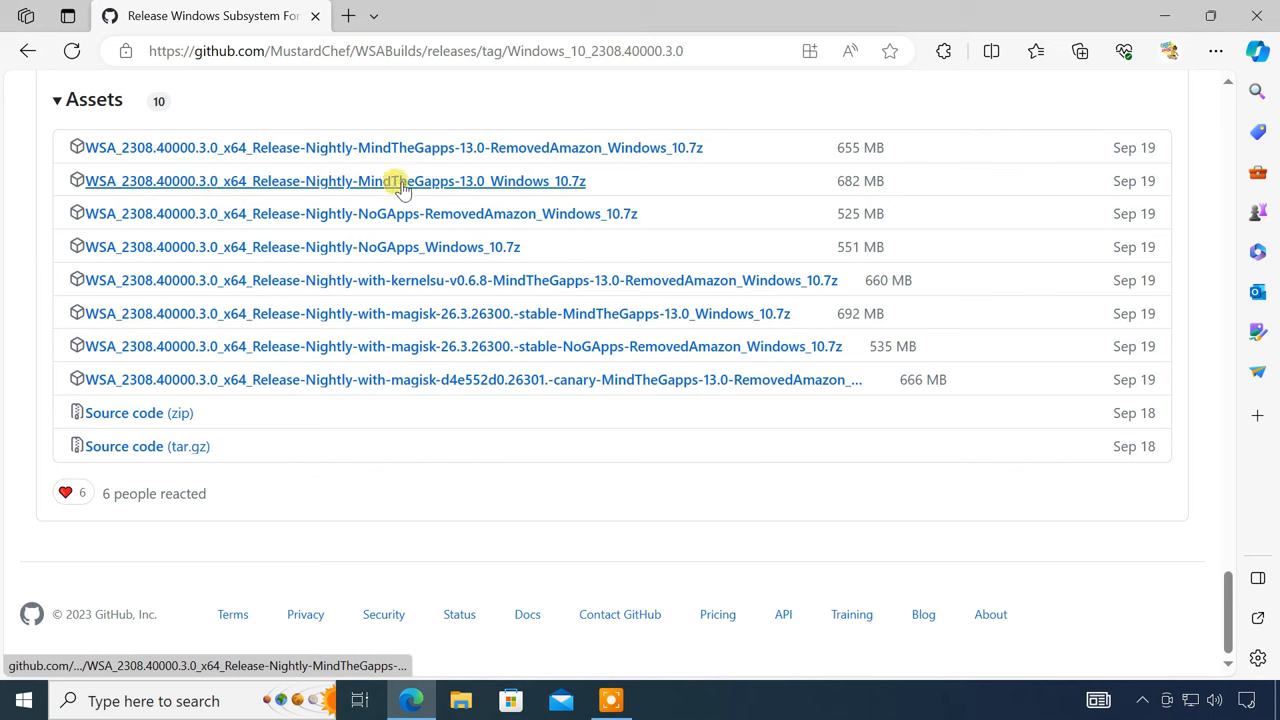
mouse_move(348, 181)
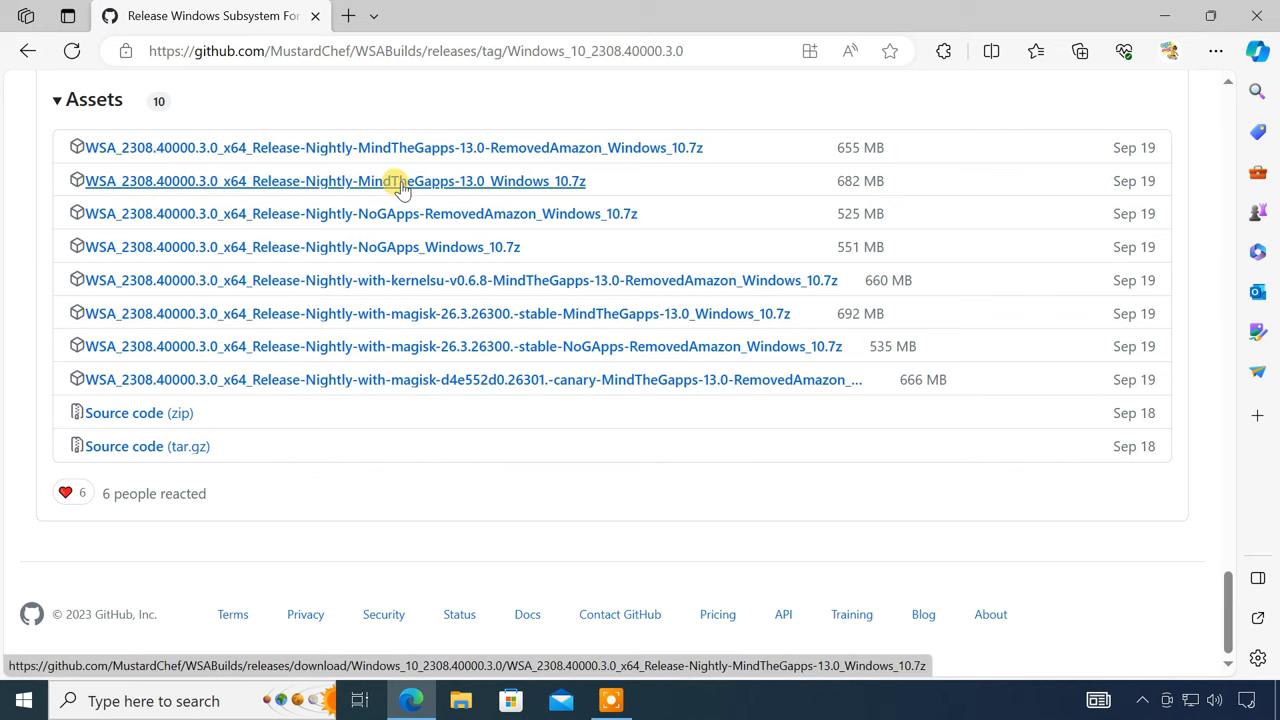
left_click(338, 181)
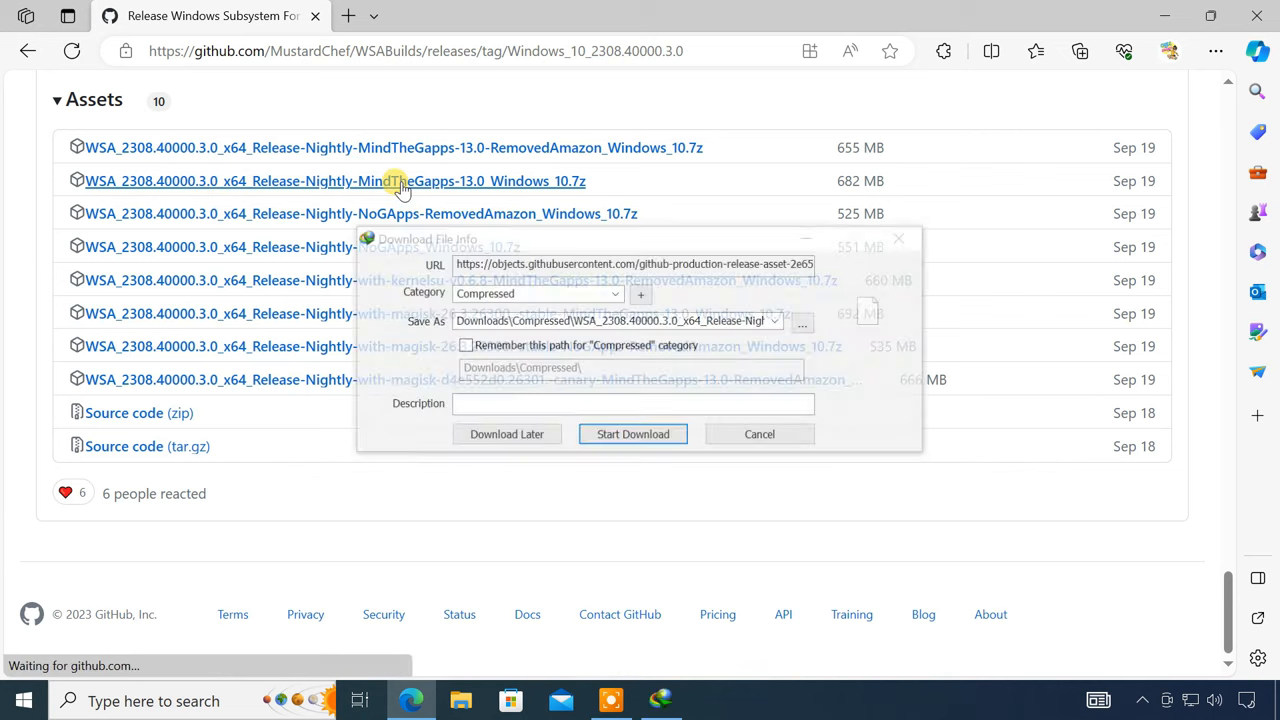
left_click(632, 433)
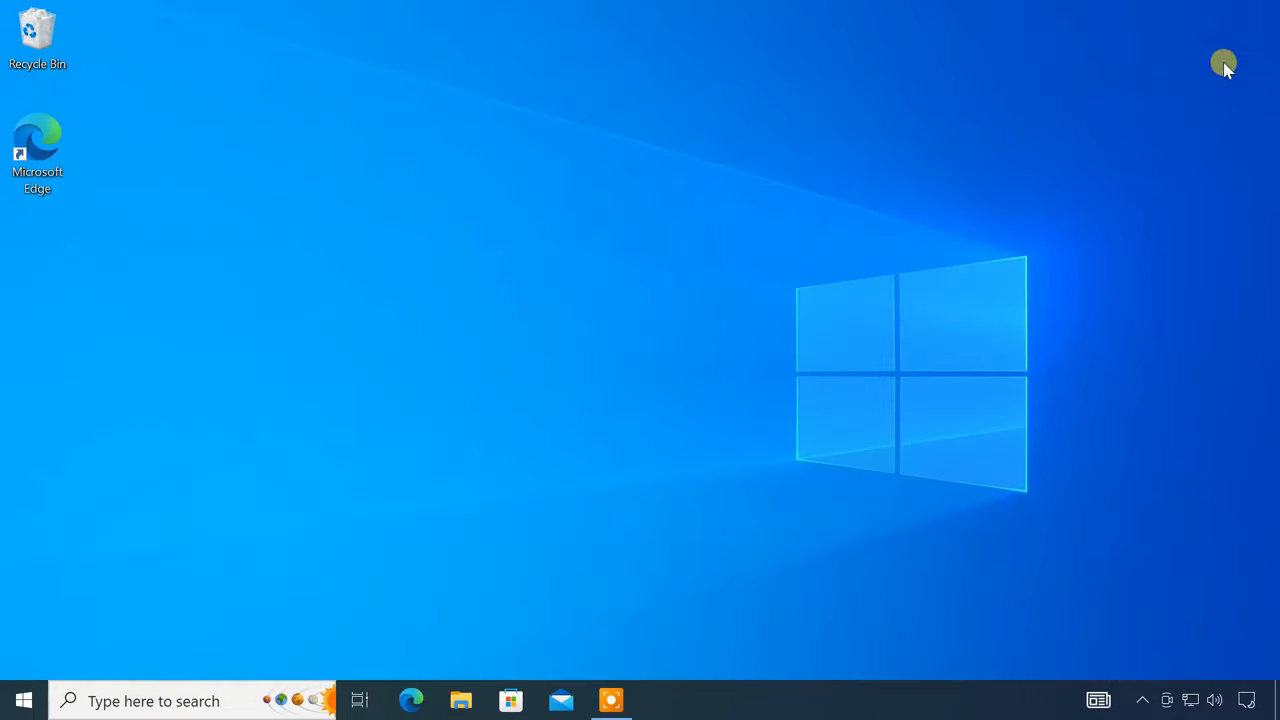
- Extract the downloaded WSA archive and open its WSA_2308.40000.3.0_x64 folder
left_click(460, 700)
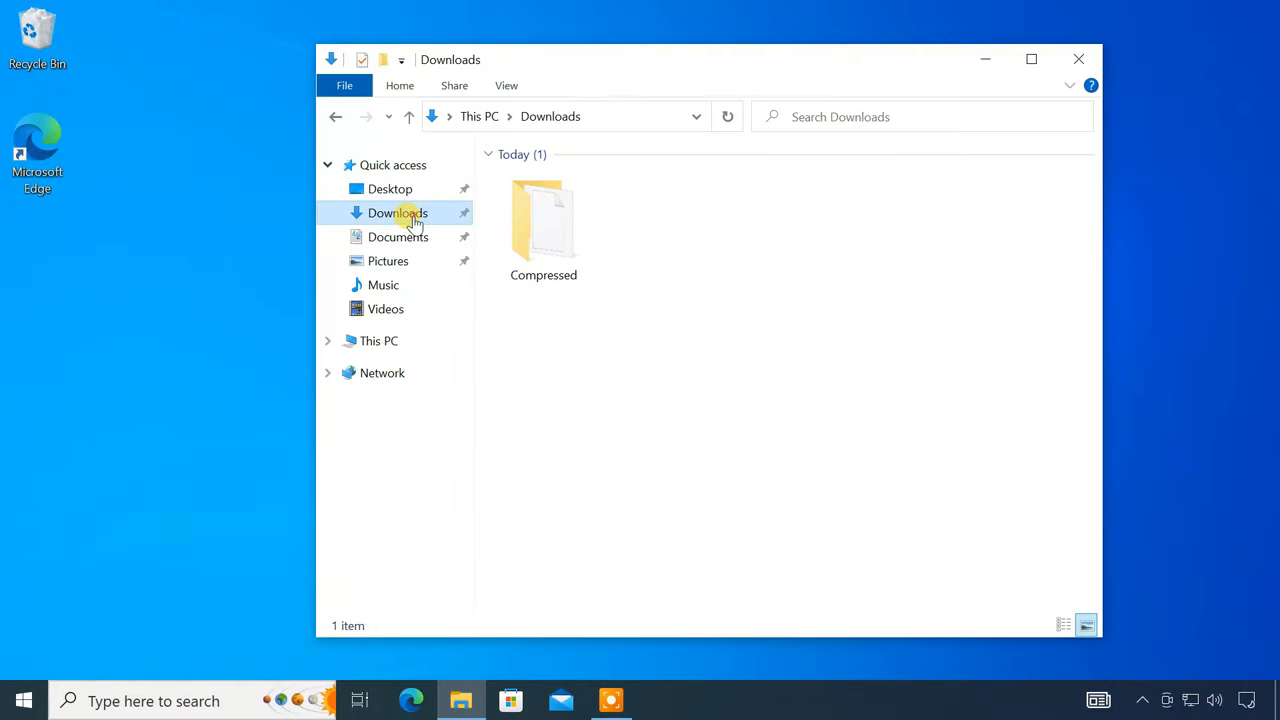
double_click(543, 220)
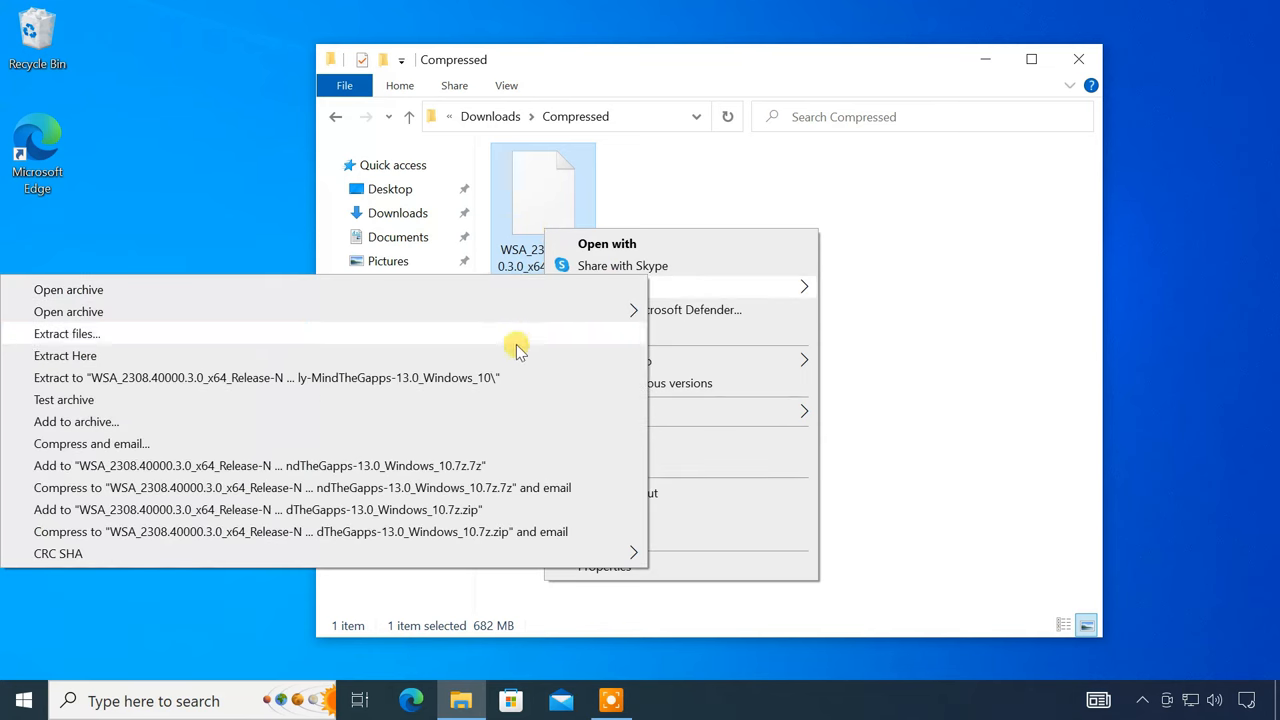
left_click(65, 355)
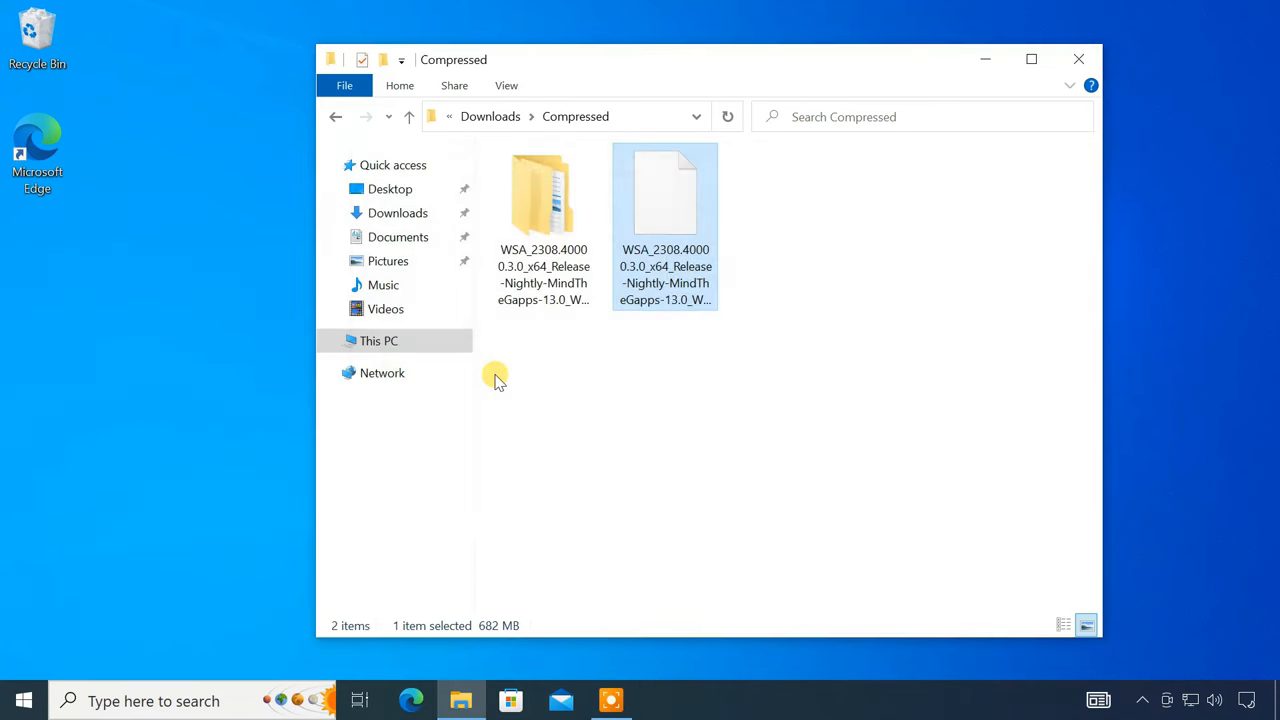
double_click(543, 195)
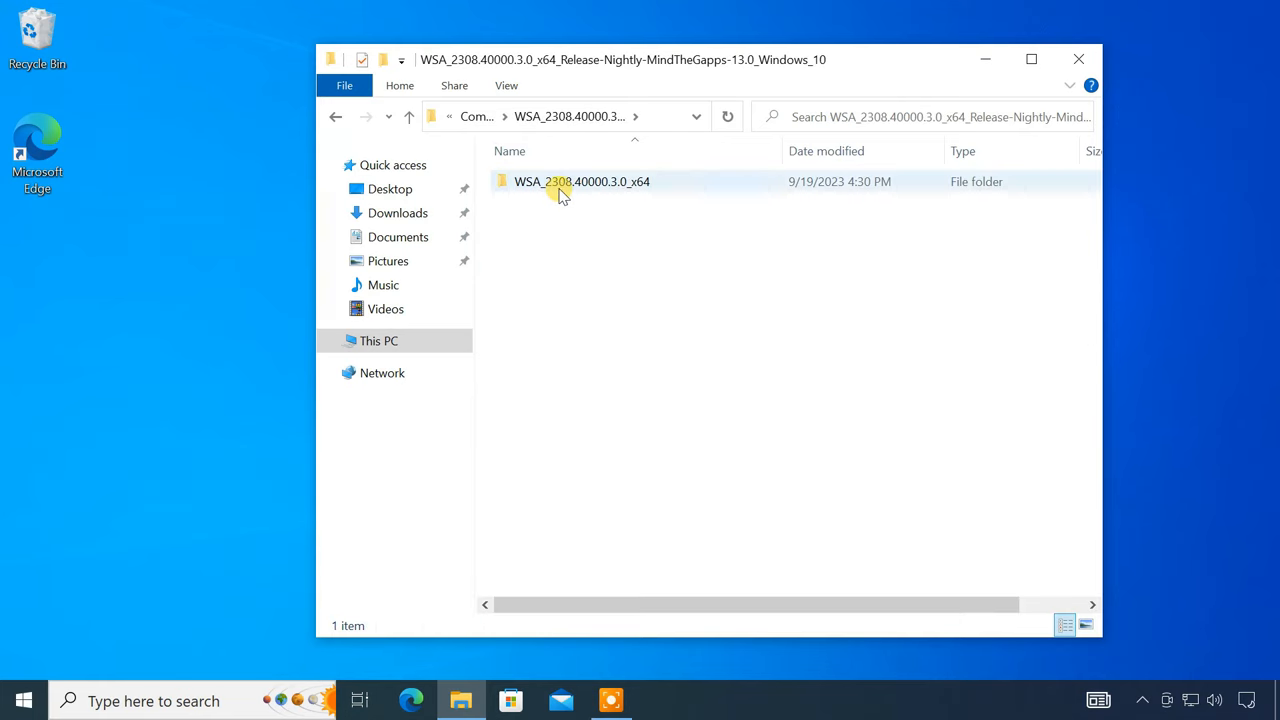
double_click(581, 181)
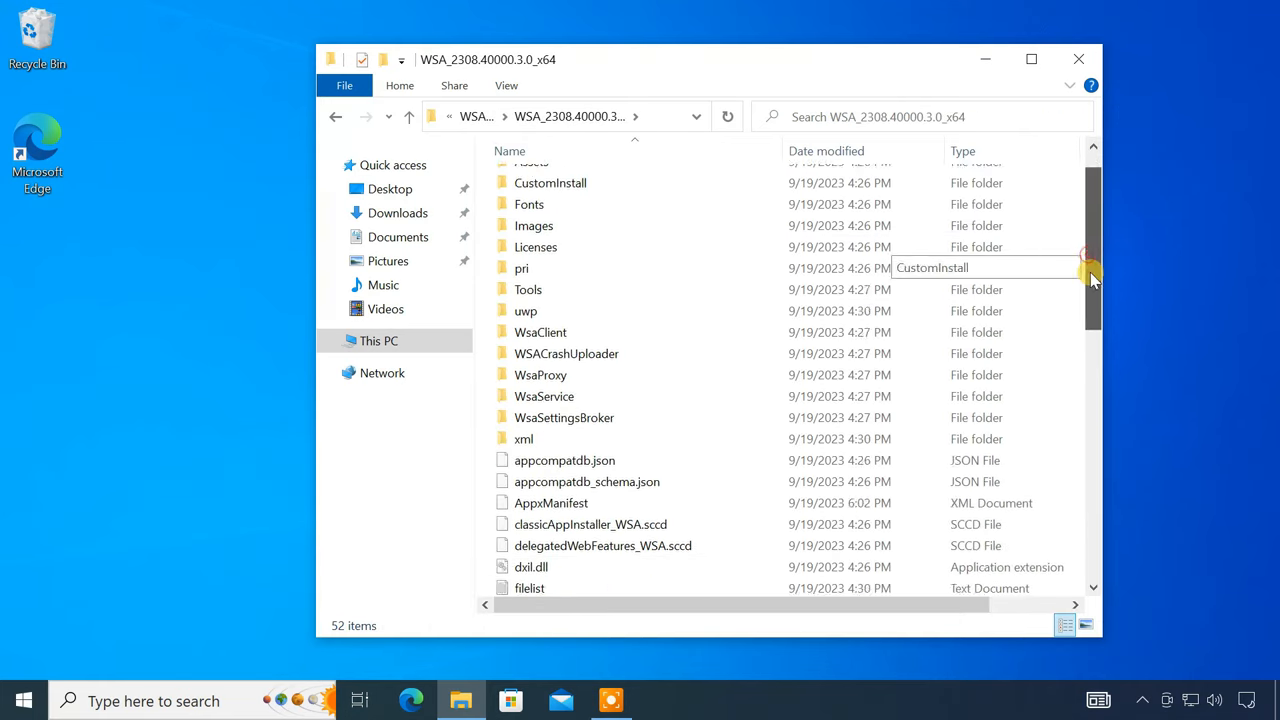
scroll("down", 3)
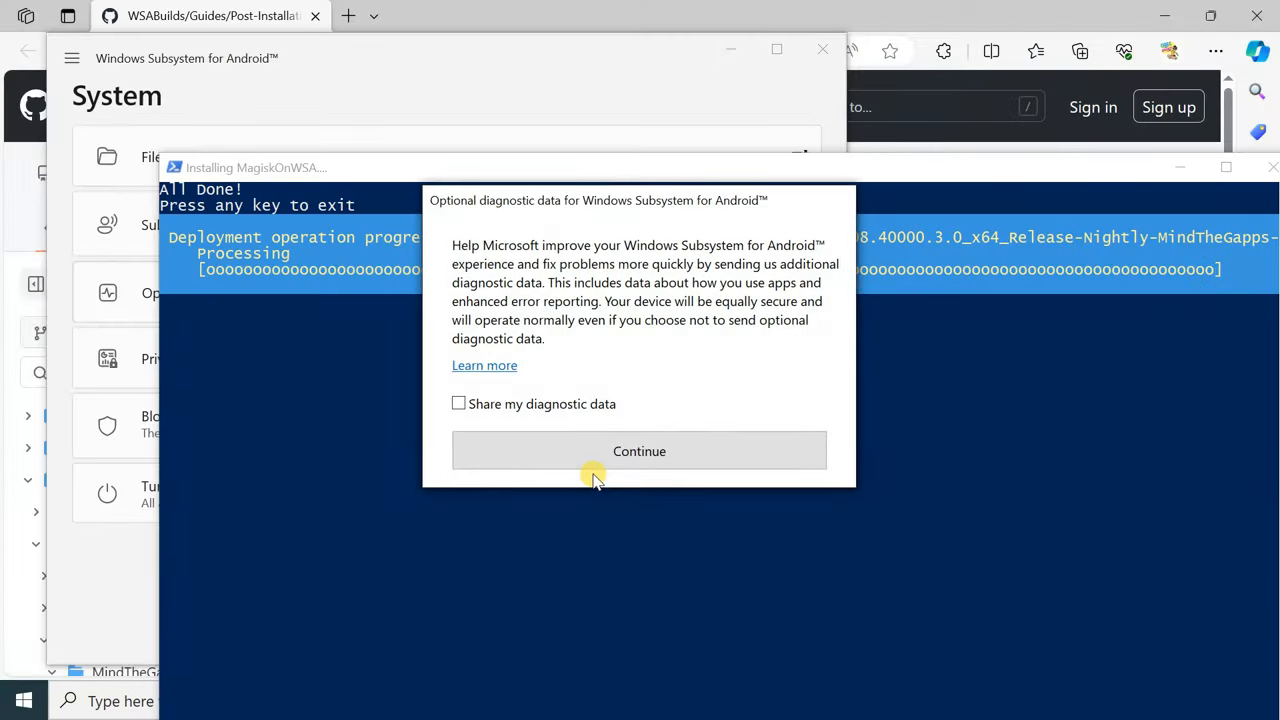
- Leave 'Share my diagnostic data' unchecked and continue past the setup prompt
left_click(458, 403)
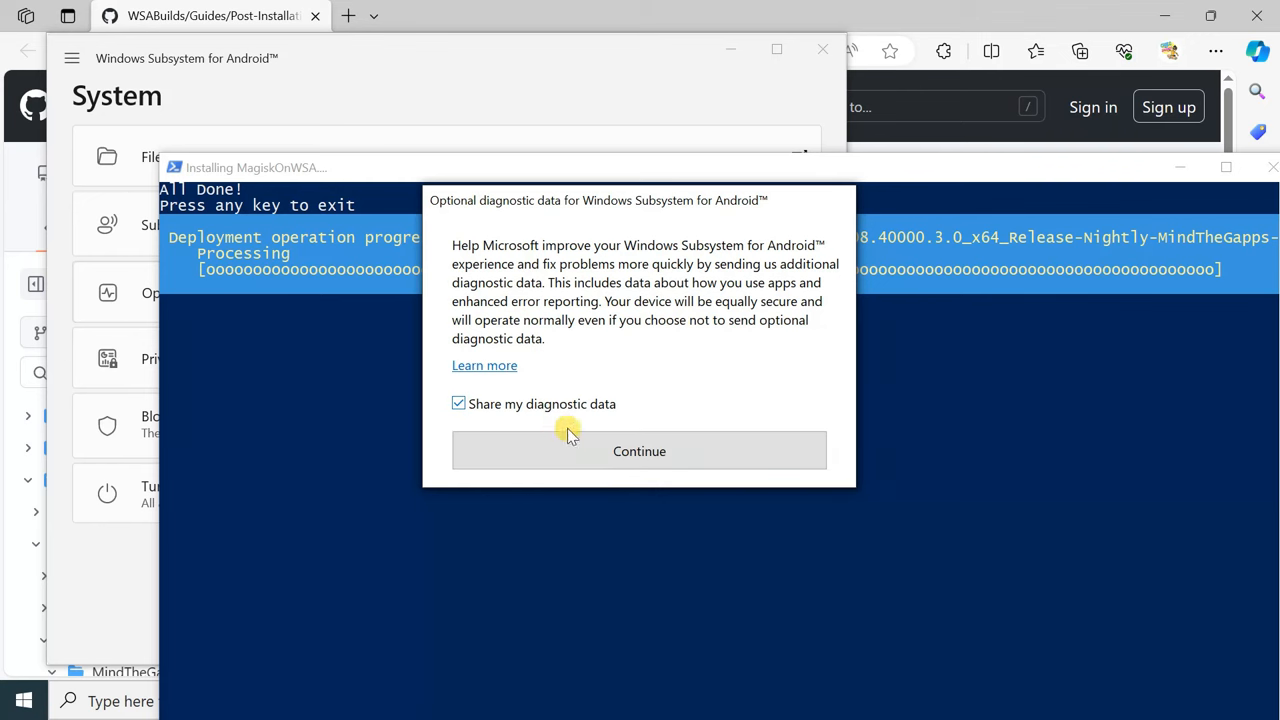
left_click(639, 451)
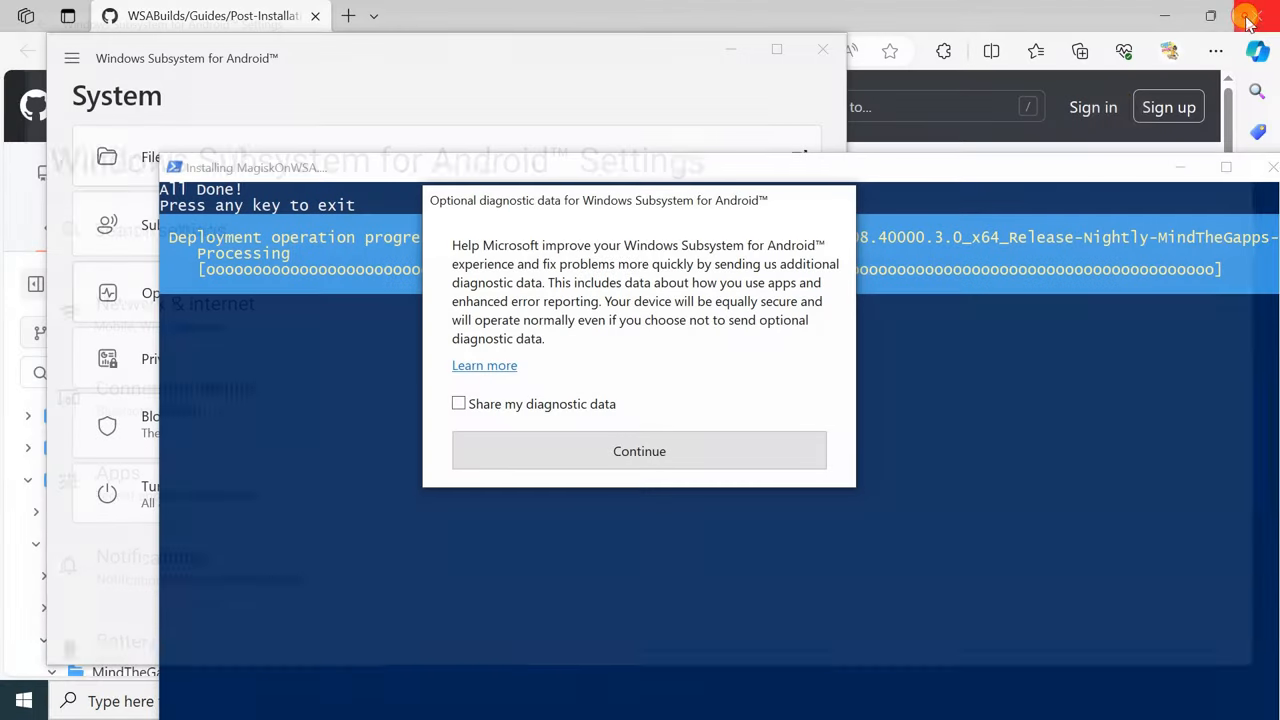
left_click(639, 451)
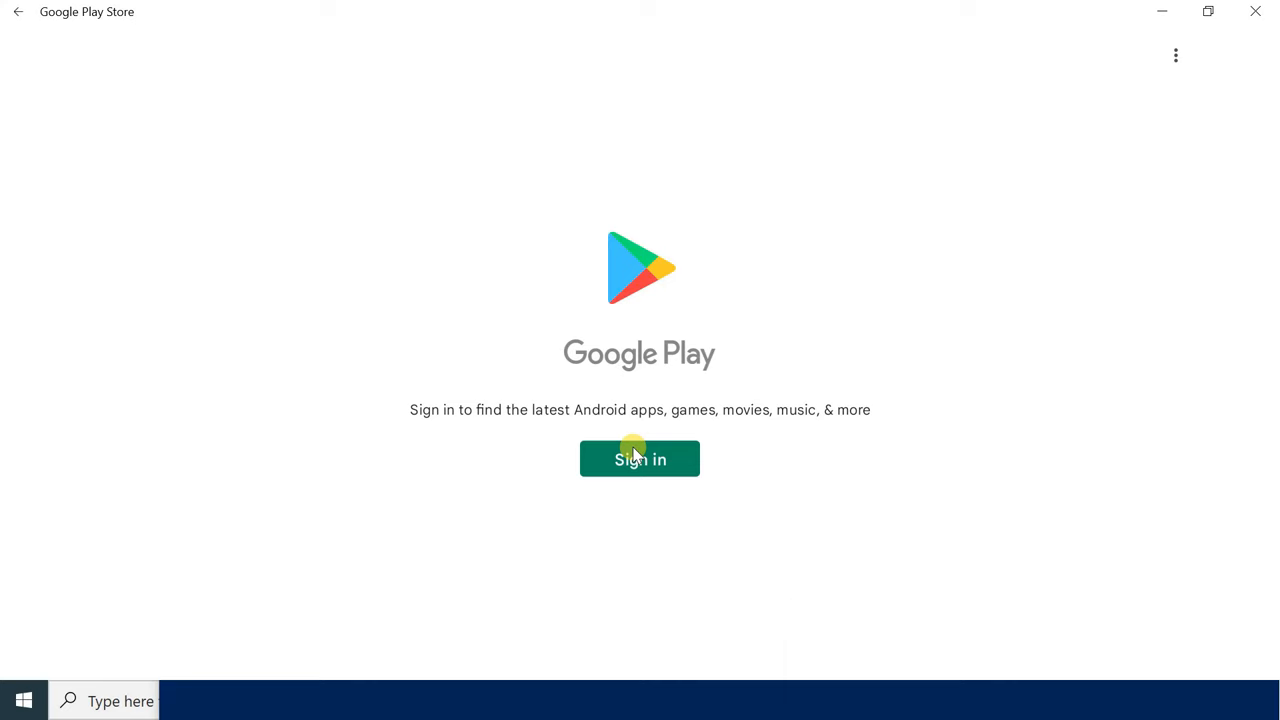
- Start Google Play sign-in and enter the account email and password
left_click(639, 459)
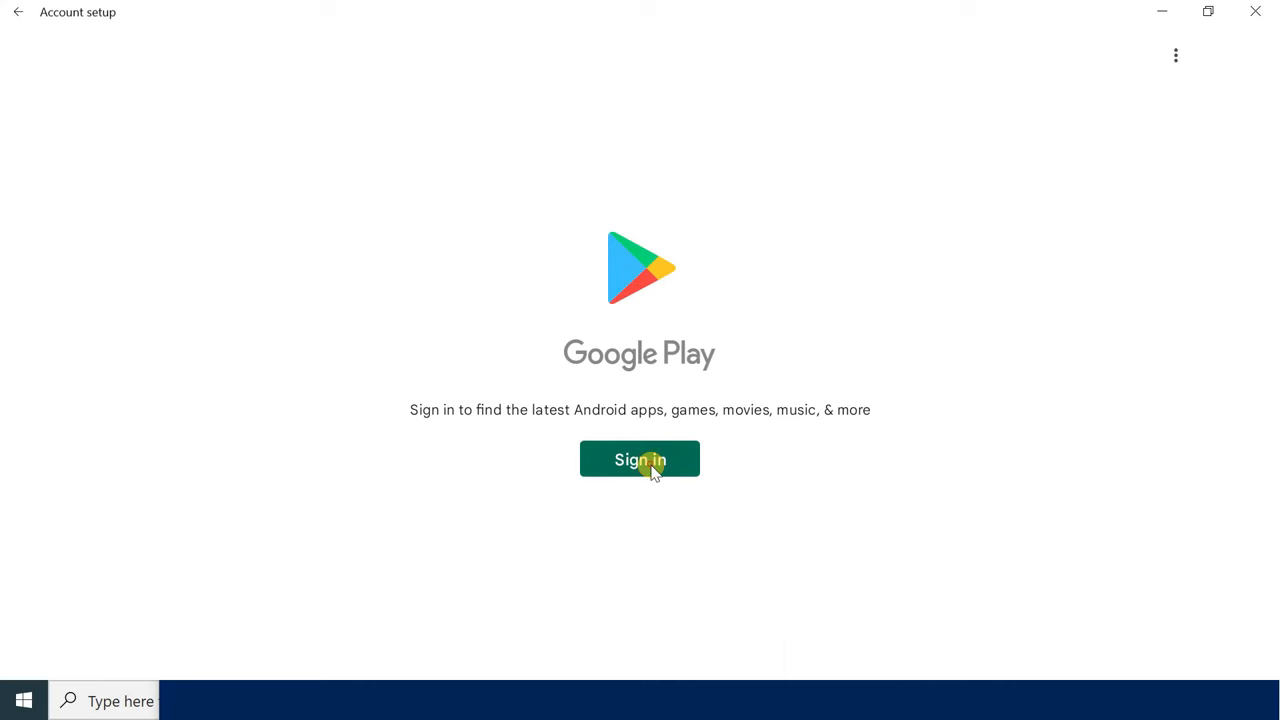
left_click(639, 459)
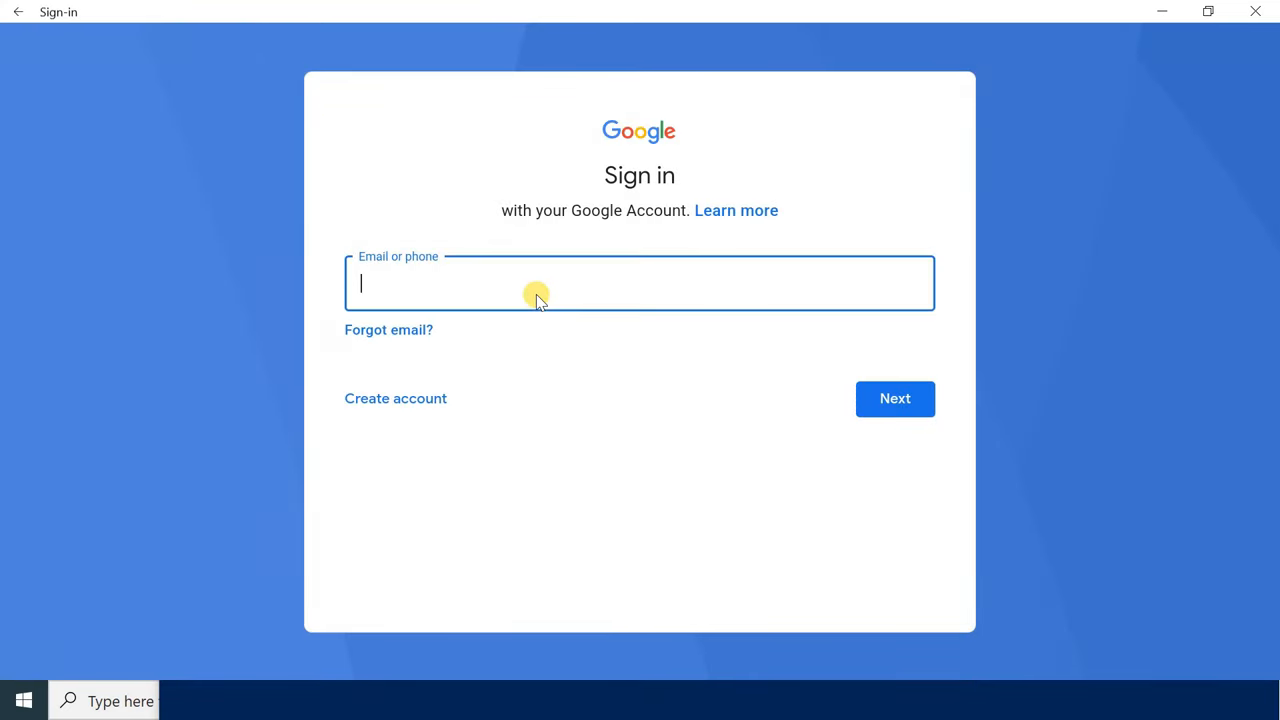
left_click(894, 398)
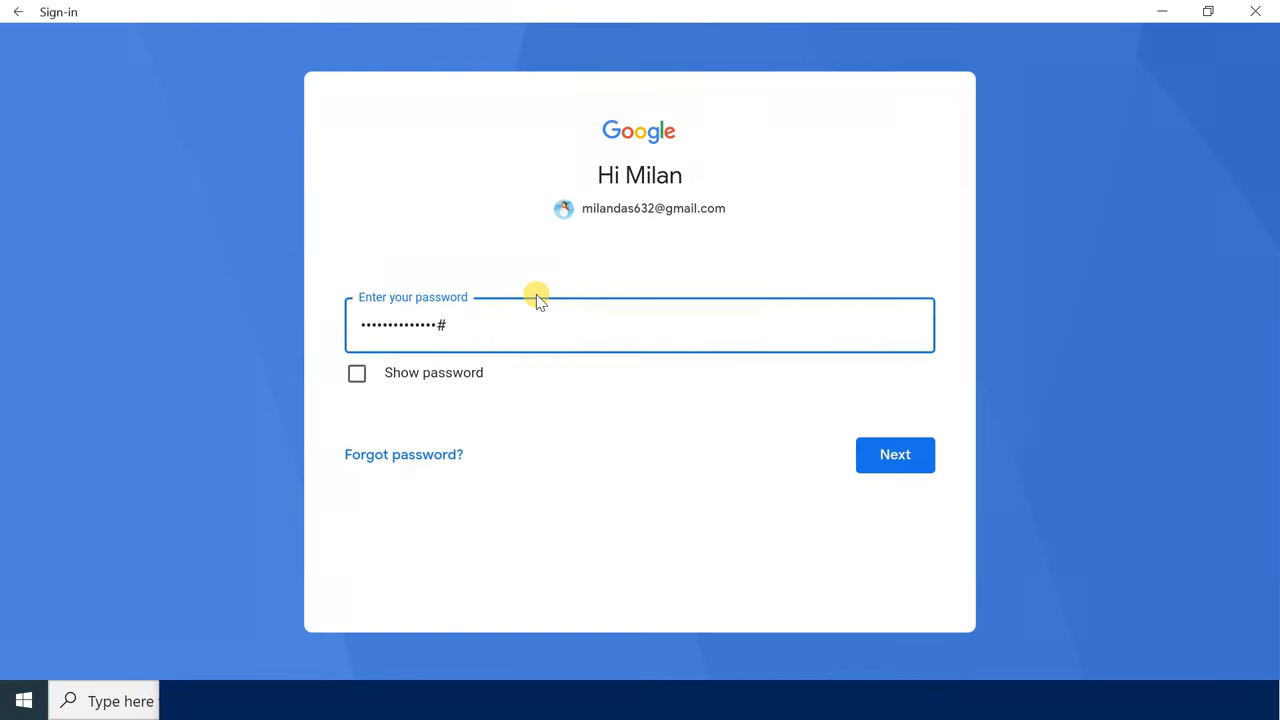
left_click(895, 454)
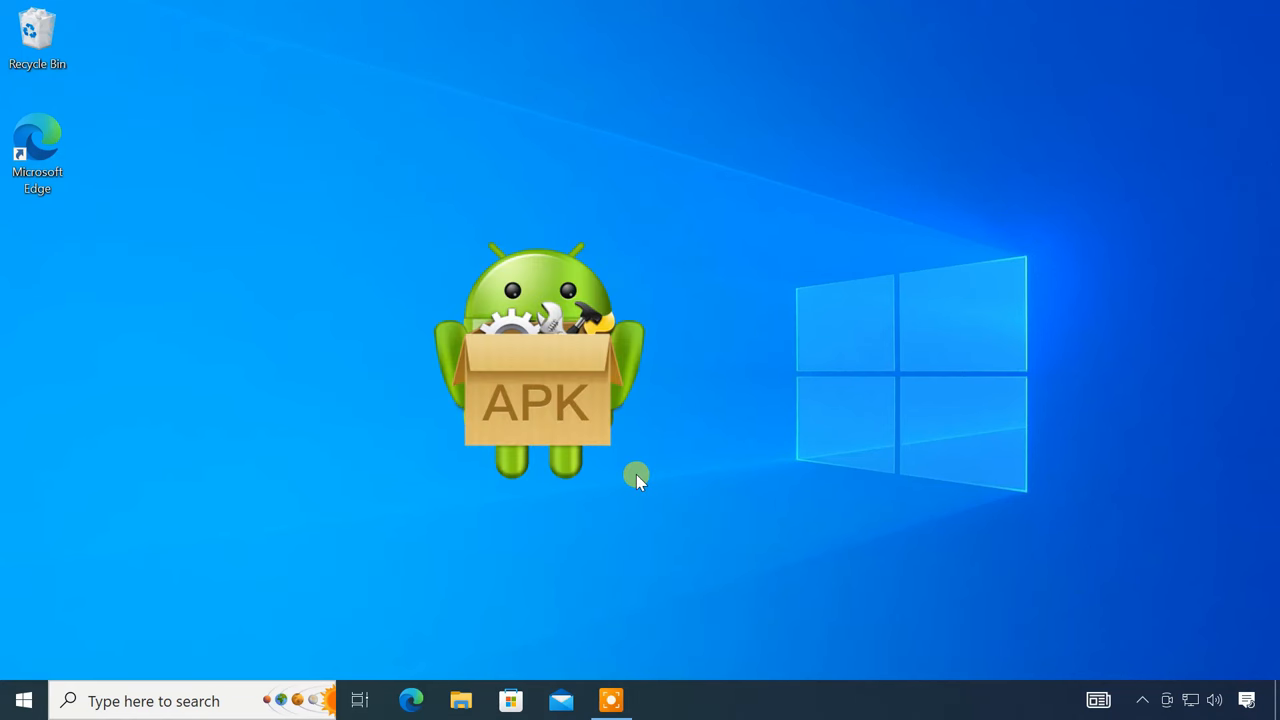
- Search for Windows Subsystem for Android settings and maximize the window
left_click(150, 700)
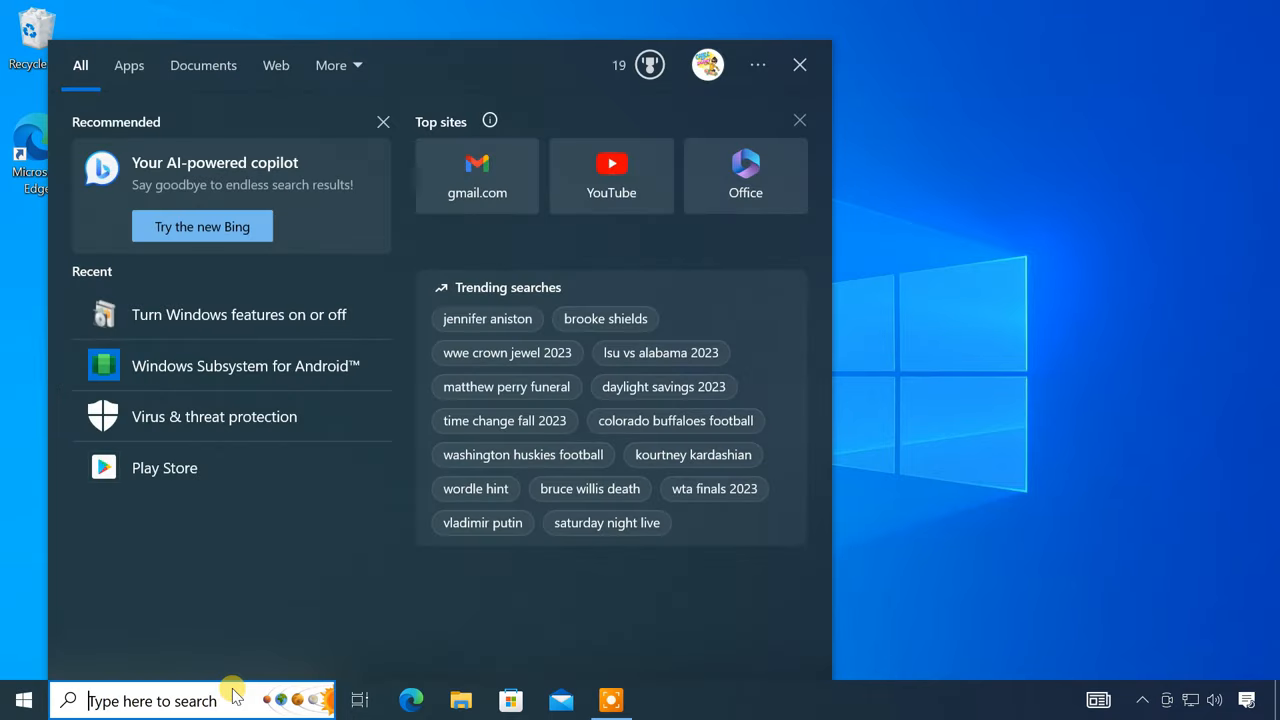
type("windows subsystem for Android")
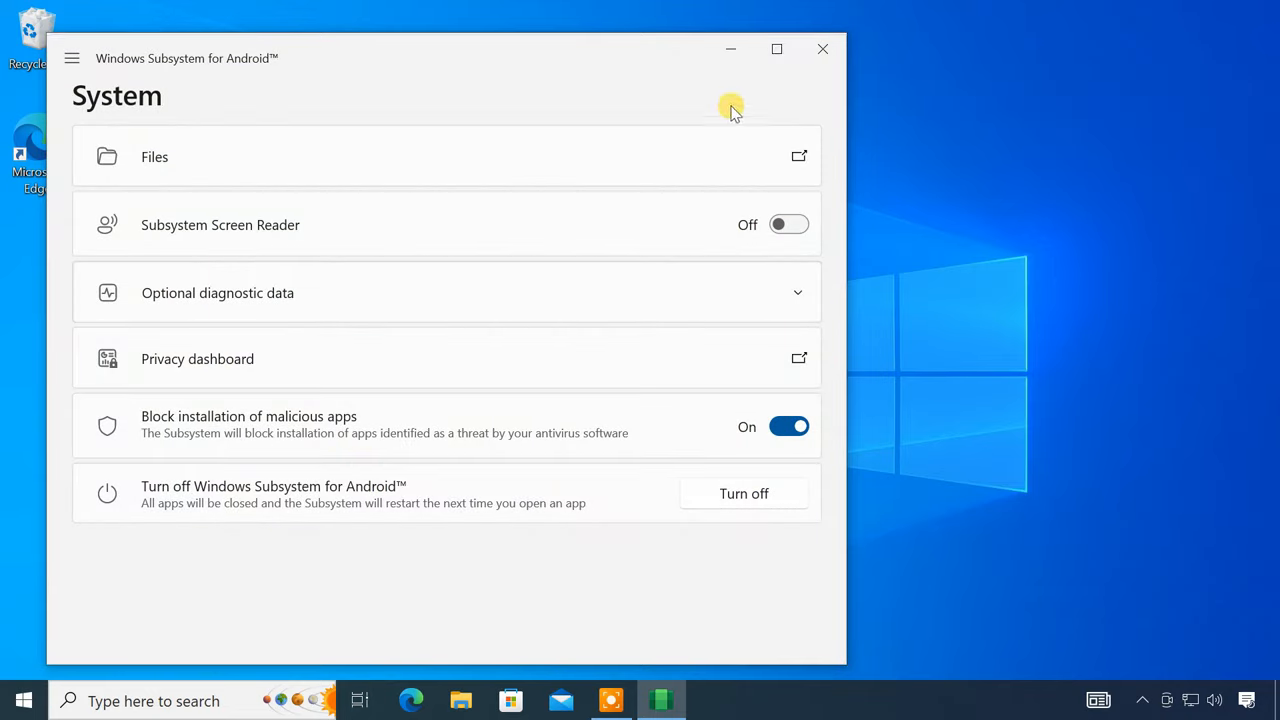
left_click(777, 48)
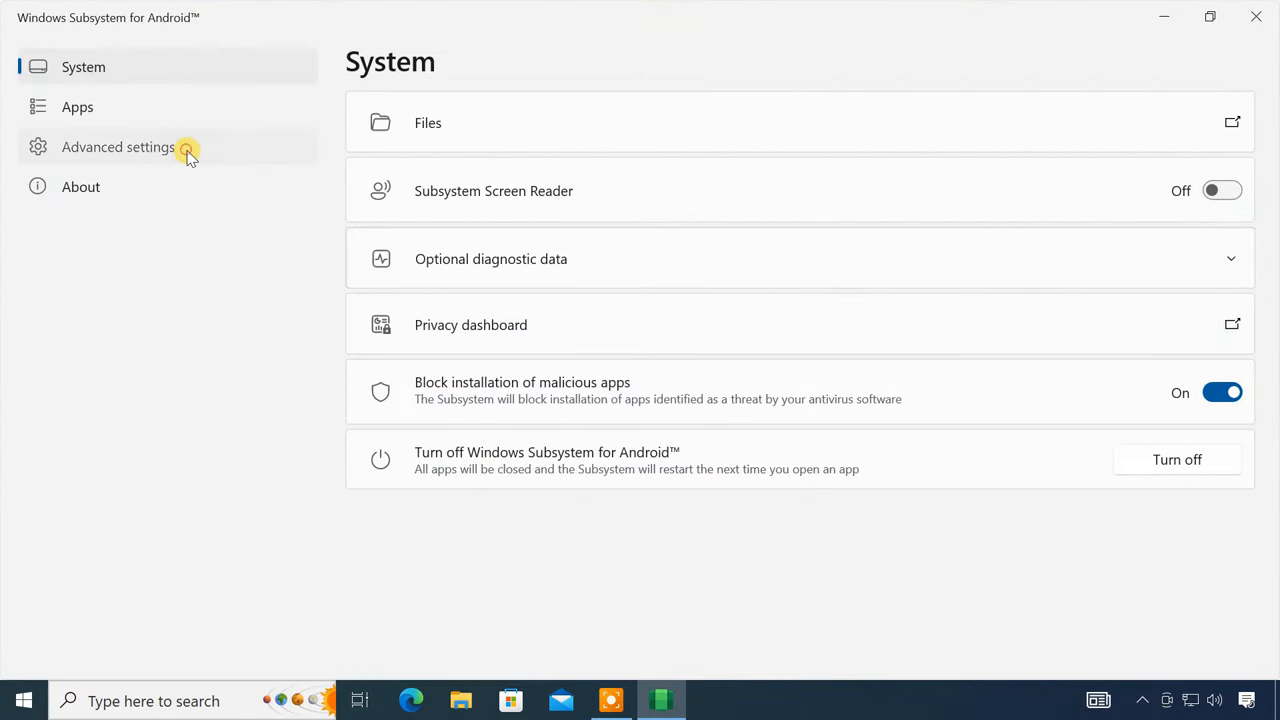
- Turn on Developer mode, allow firewall access, and close Android developer options
left_click(118, 147)
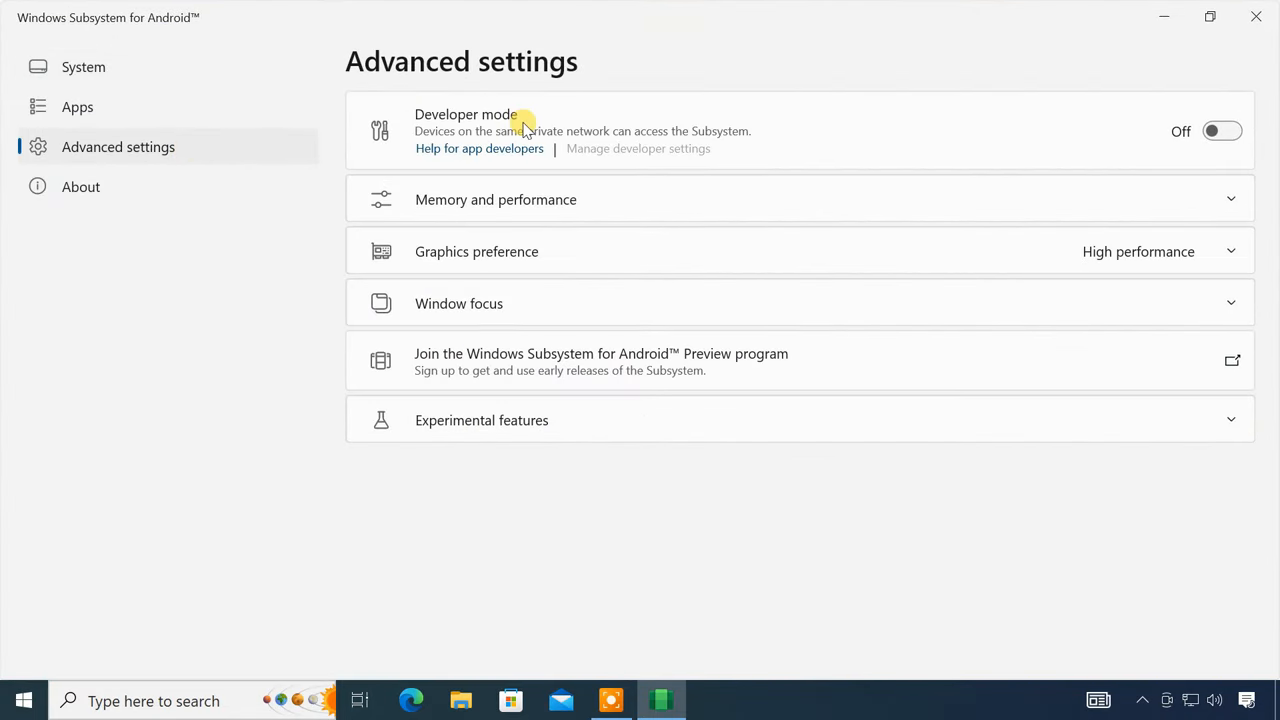
left_click(1222, 131)
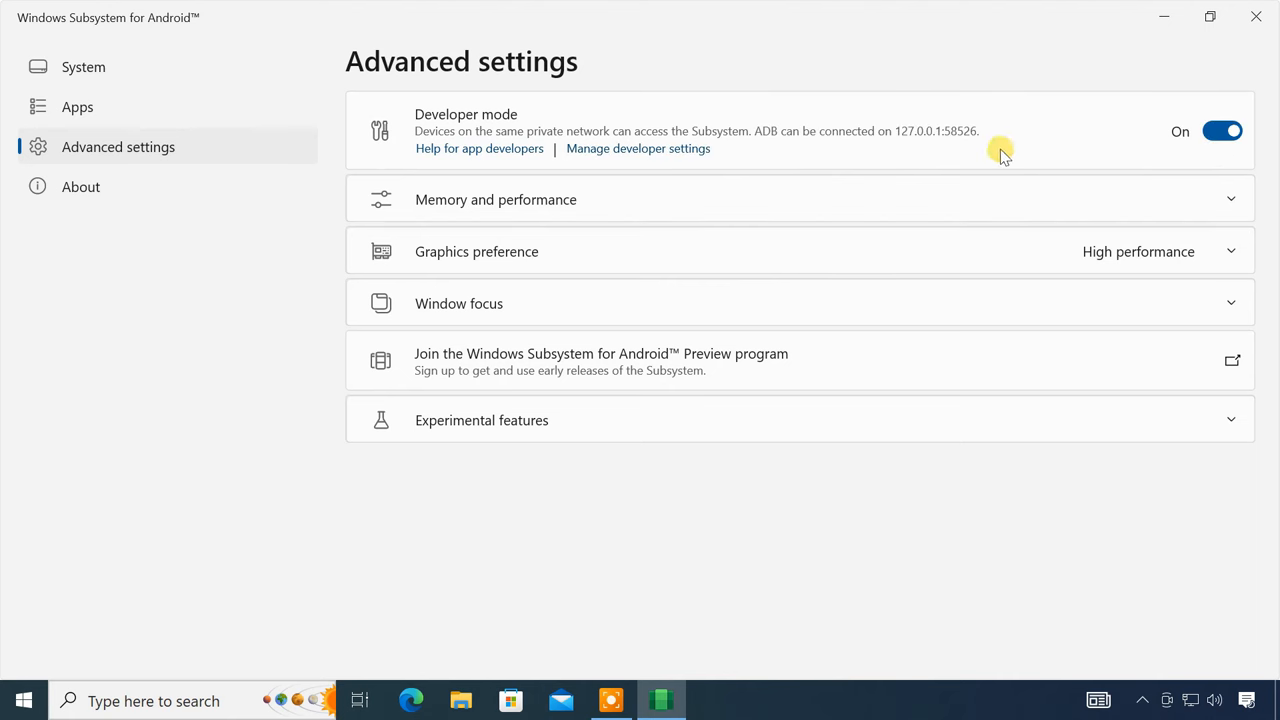
left_click(637, 148)
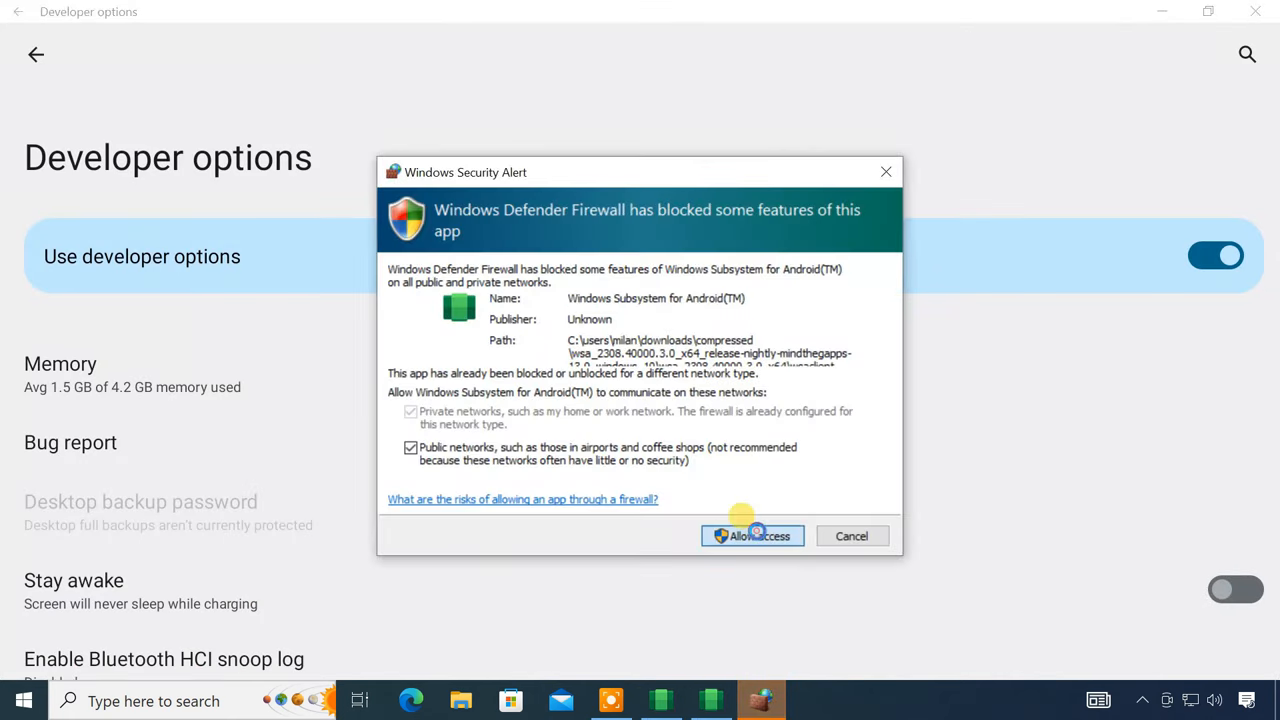
left_click(752, 535)
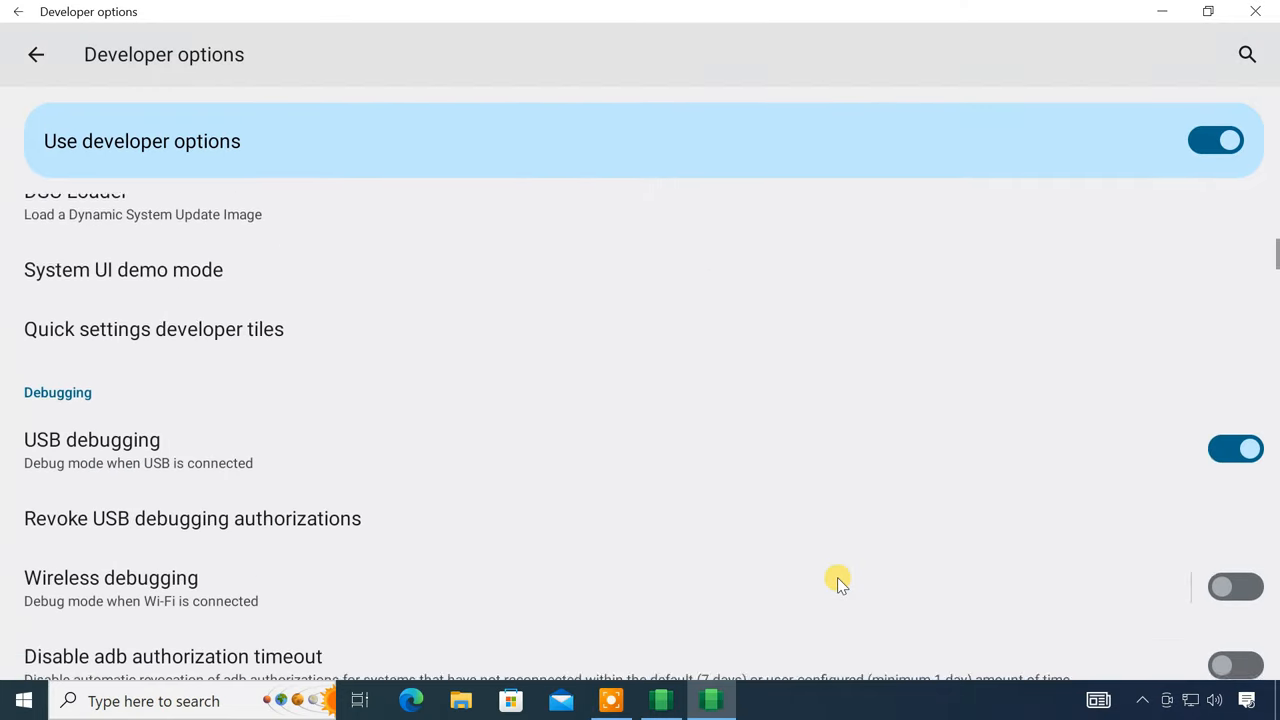
scroll("down", 3)
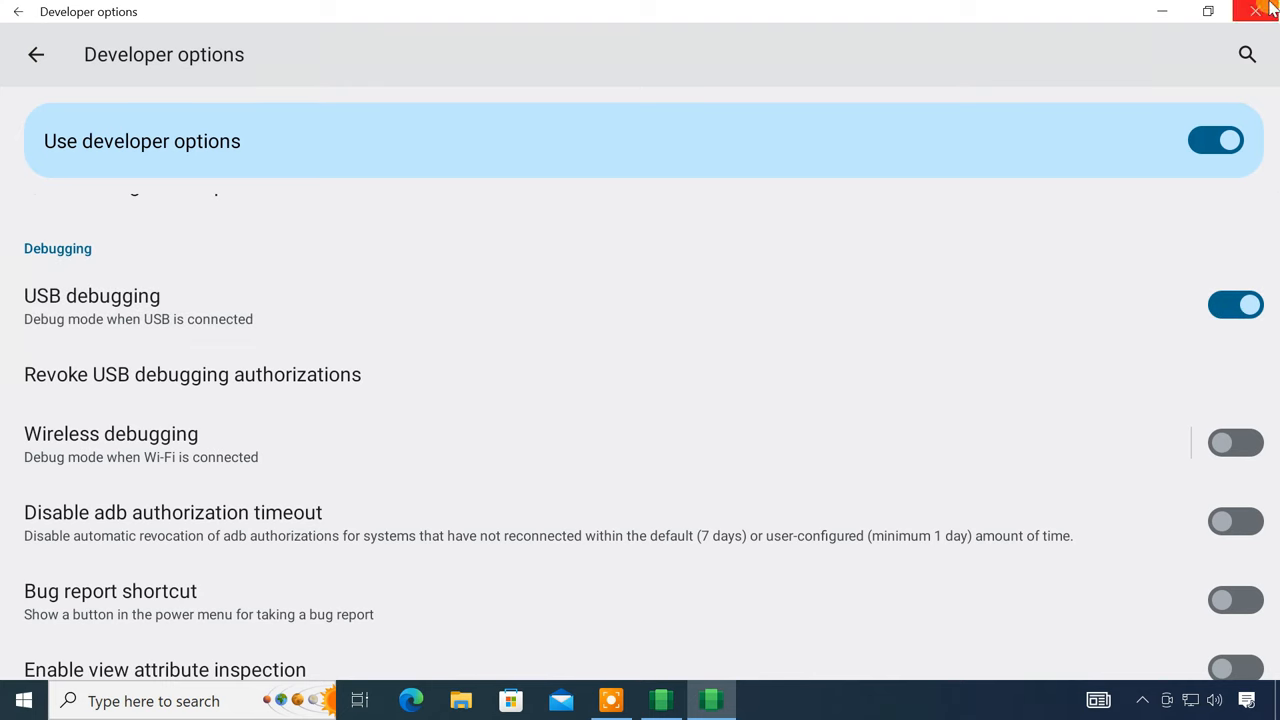
left_click(1263, 11)
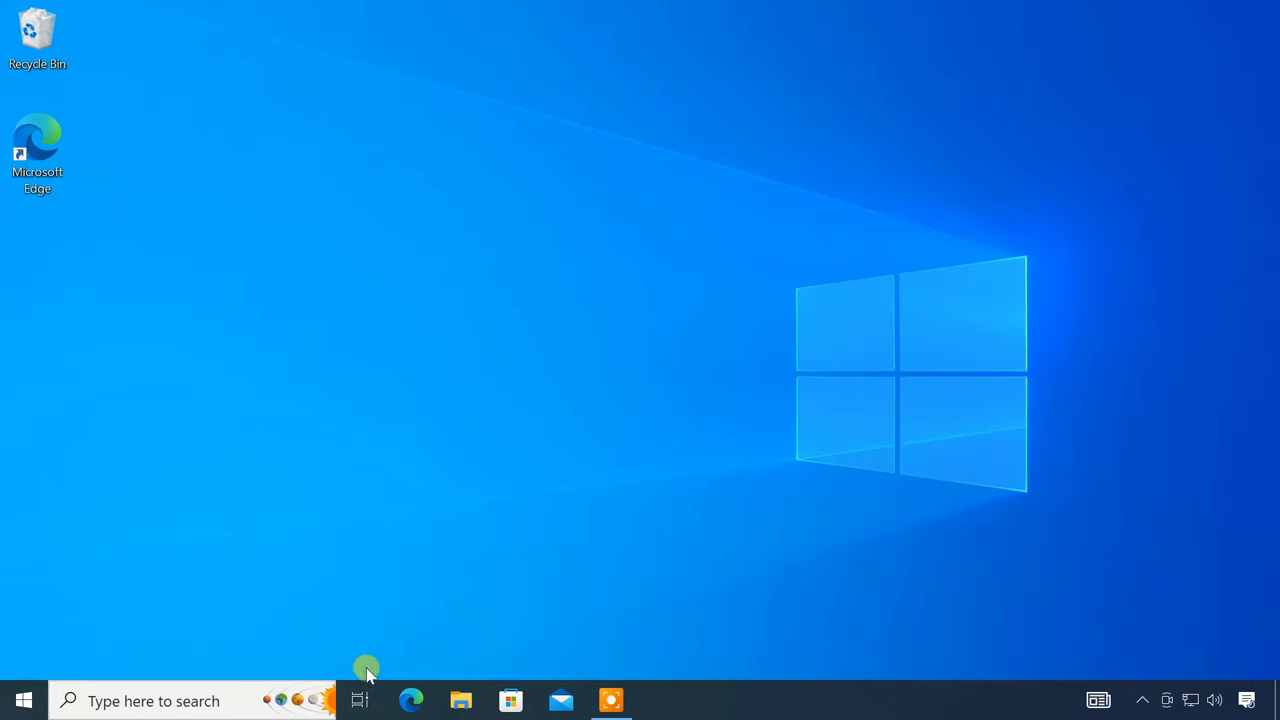
- Search 'wsa pacman' and download WSA-pacman-v1.5.0-installer.exe from the v1.5.0 release
left_click(411, 699)
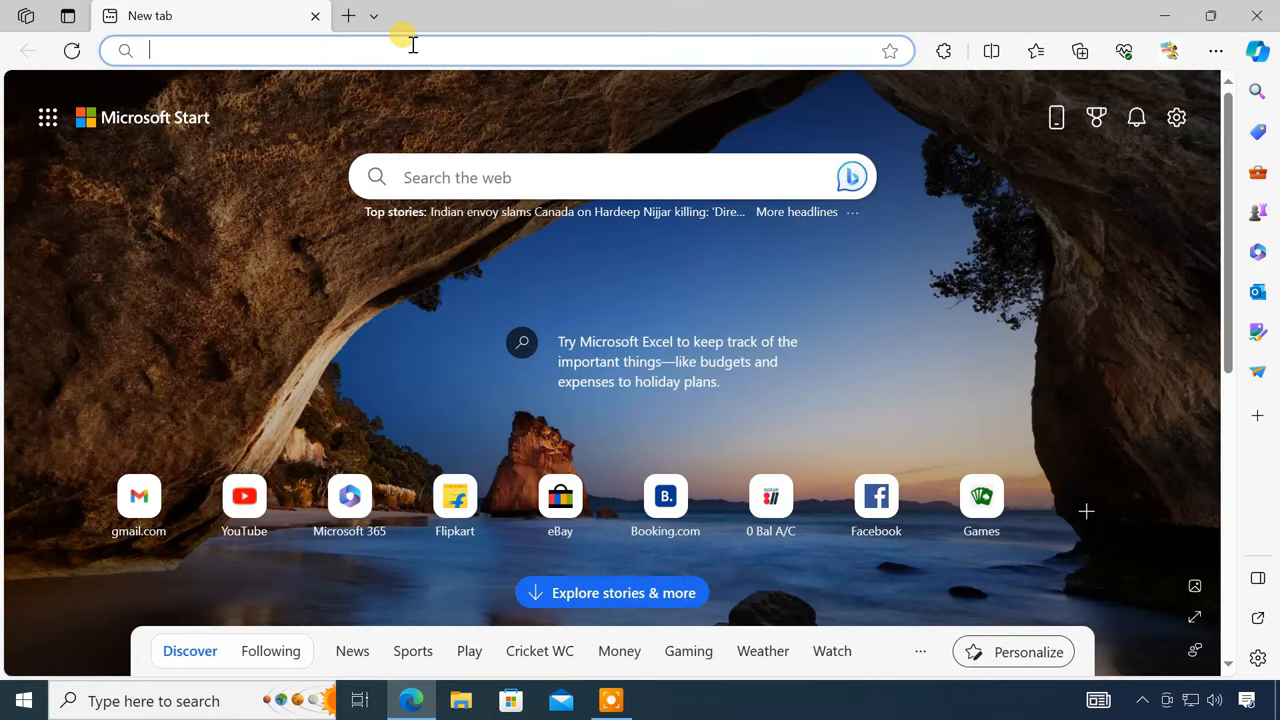
type("wsa pacman")
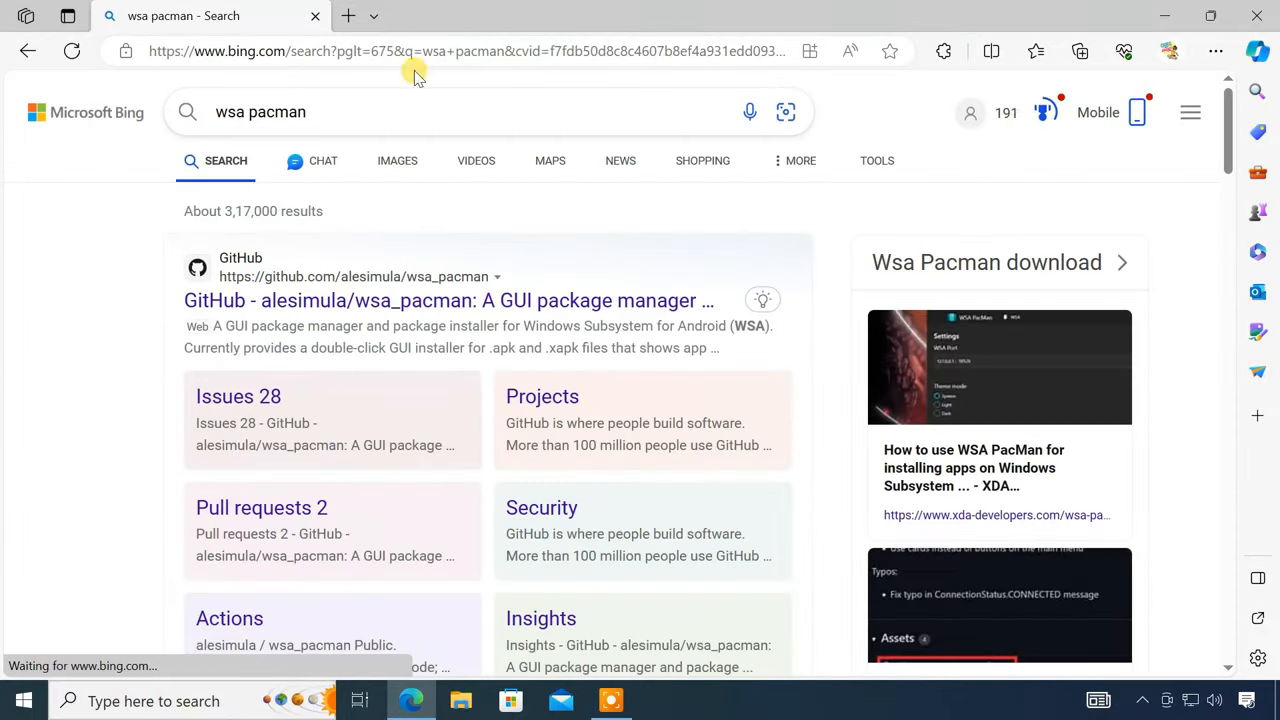
left_click(449, 300)
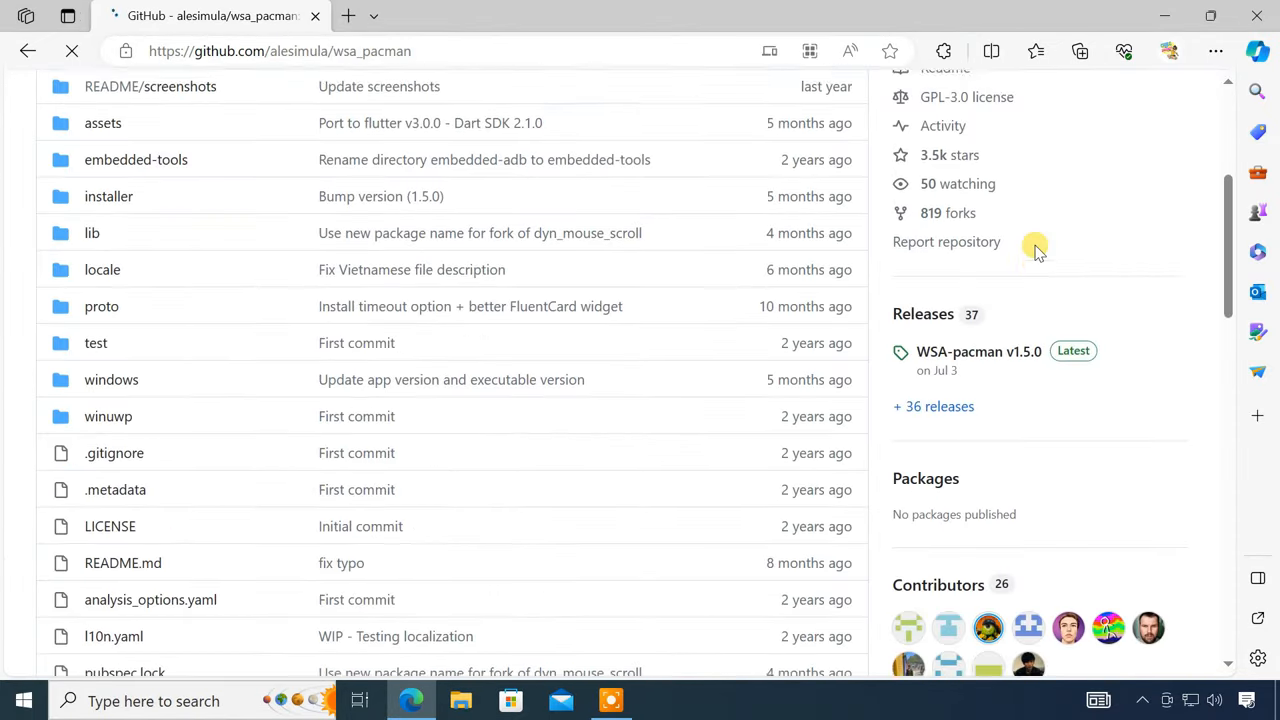
left_click(978, 351)
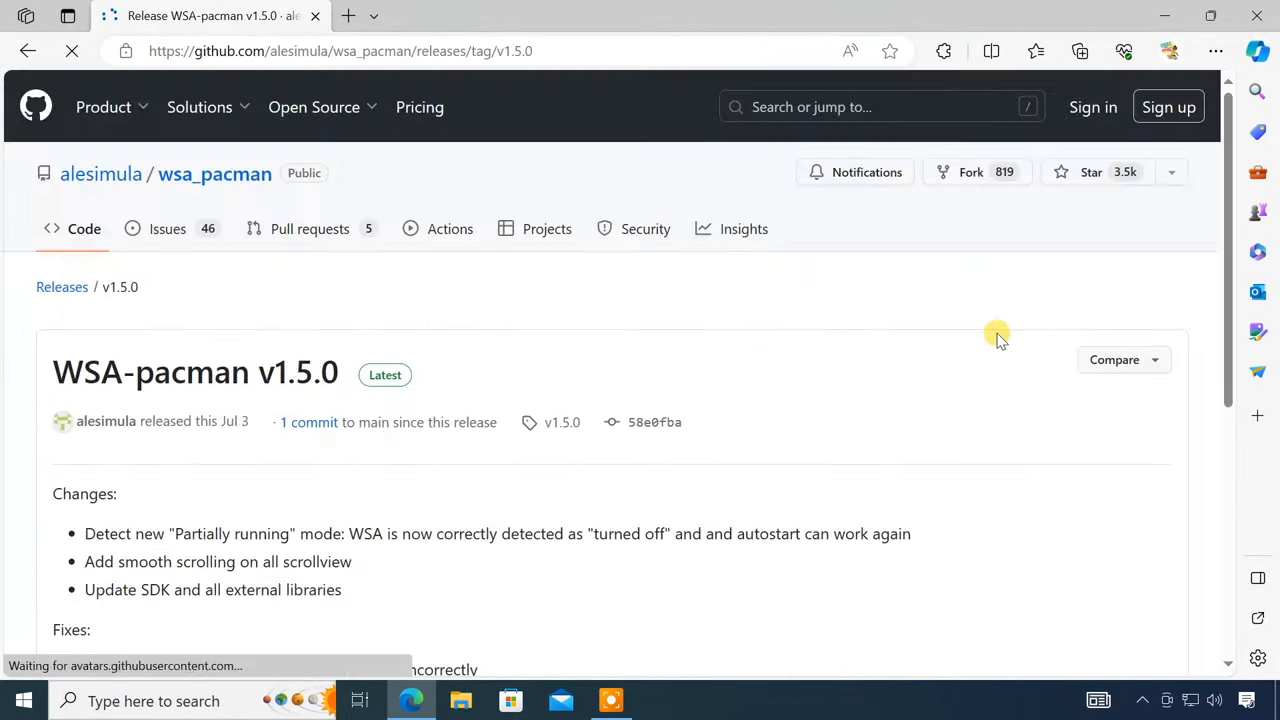
scroll("down", 3)
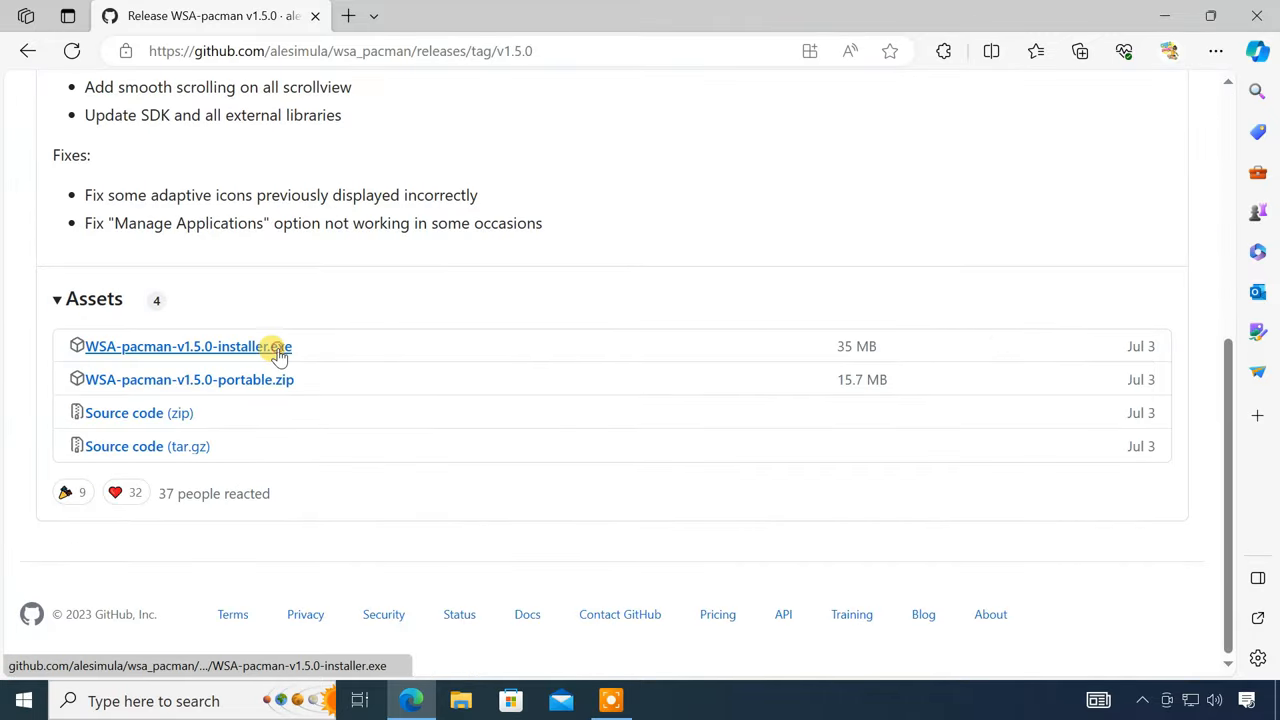
left_click(188, 346)
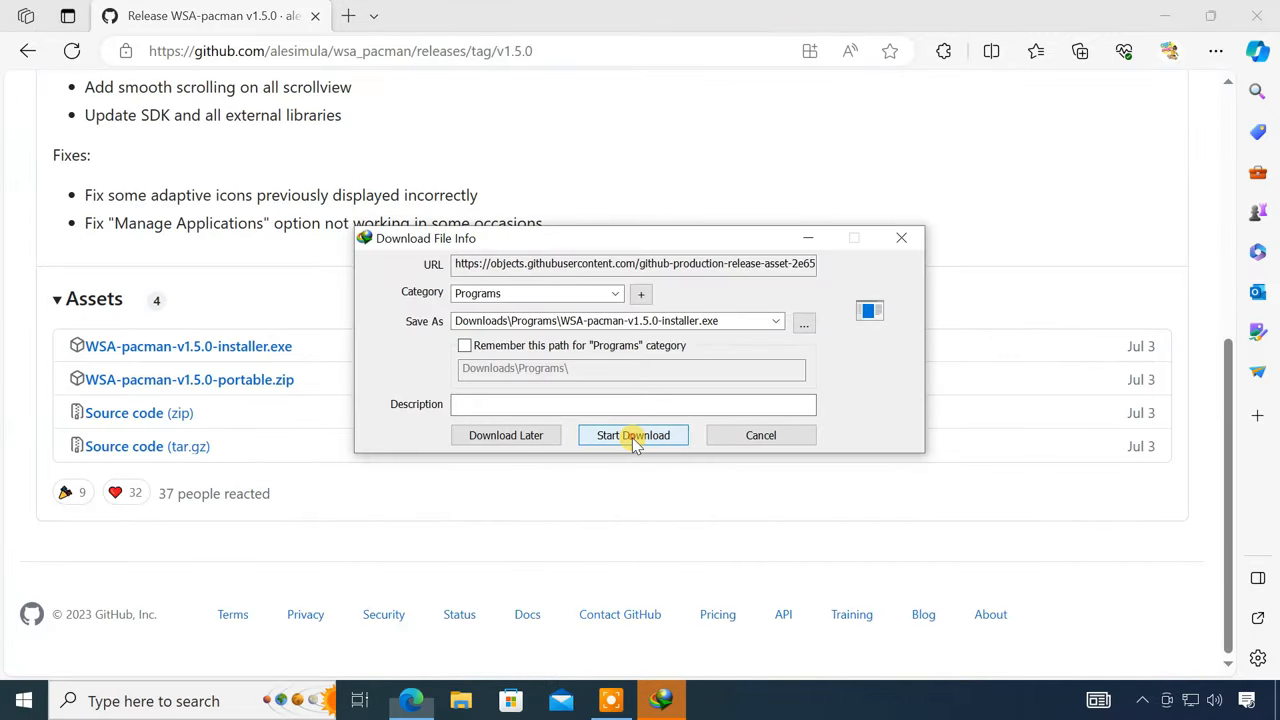
left_click(633, 435)
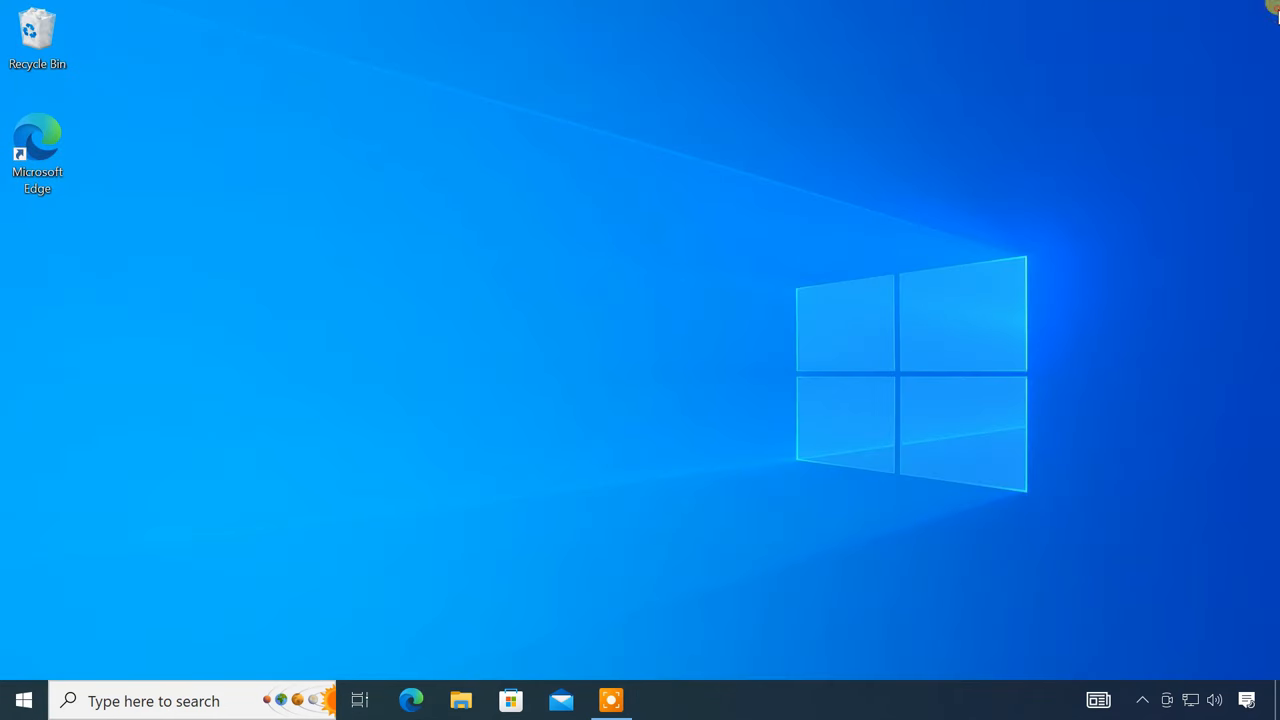
- Run the WSA PacMan installer from Downloads > Programs, keeping the default Start Menu folder
left_click(460, 699)
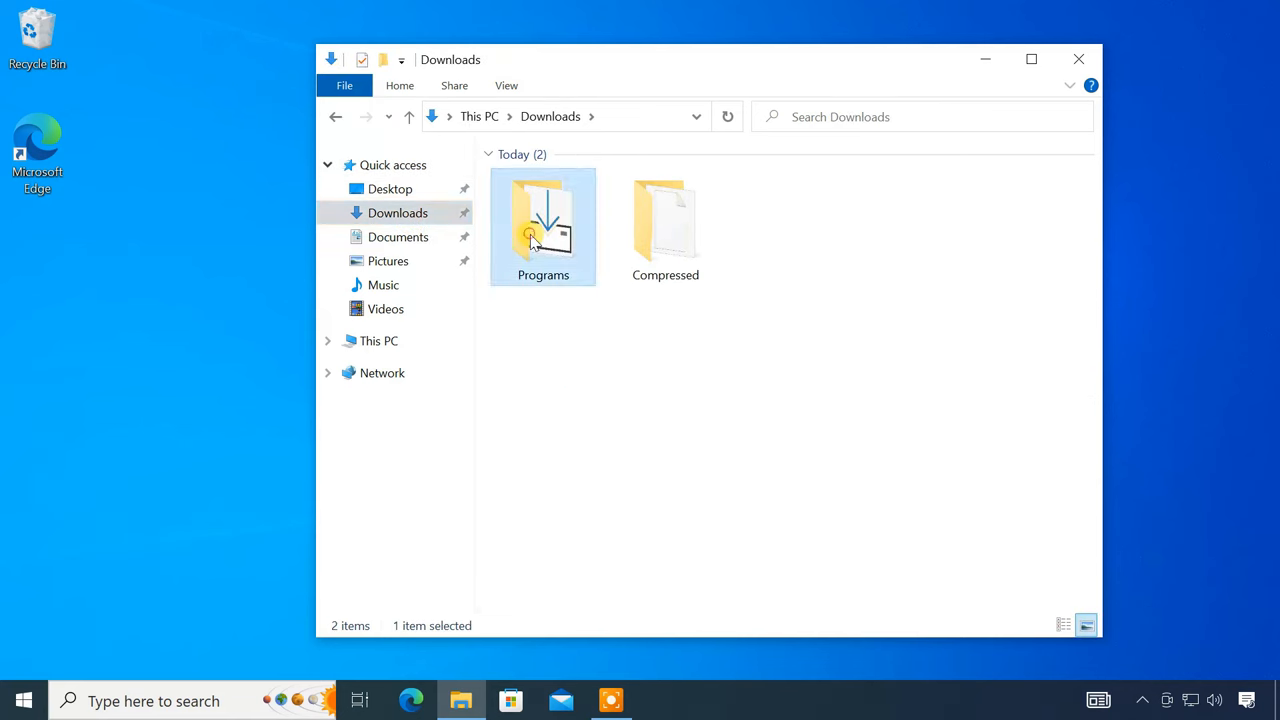
double_click(543, 220)
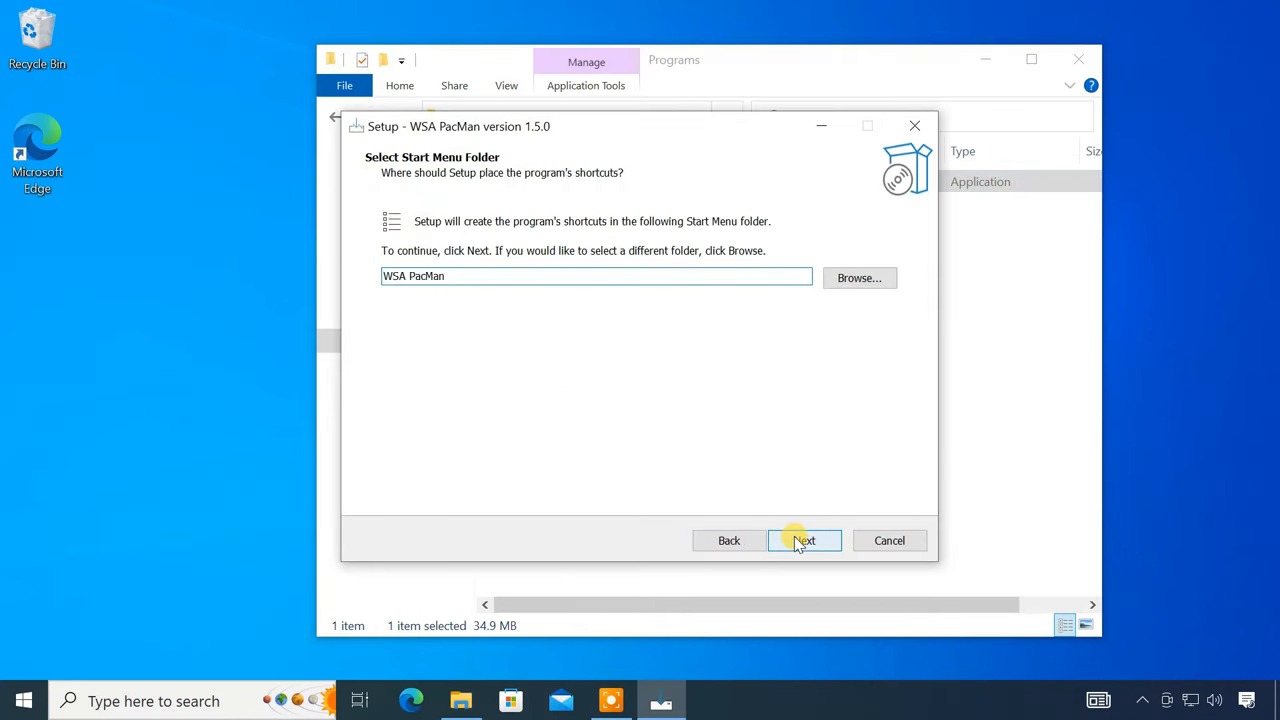
left_click(804, 540)
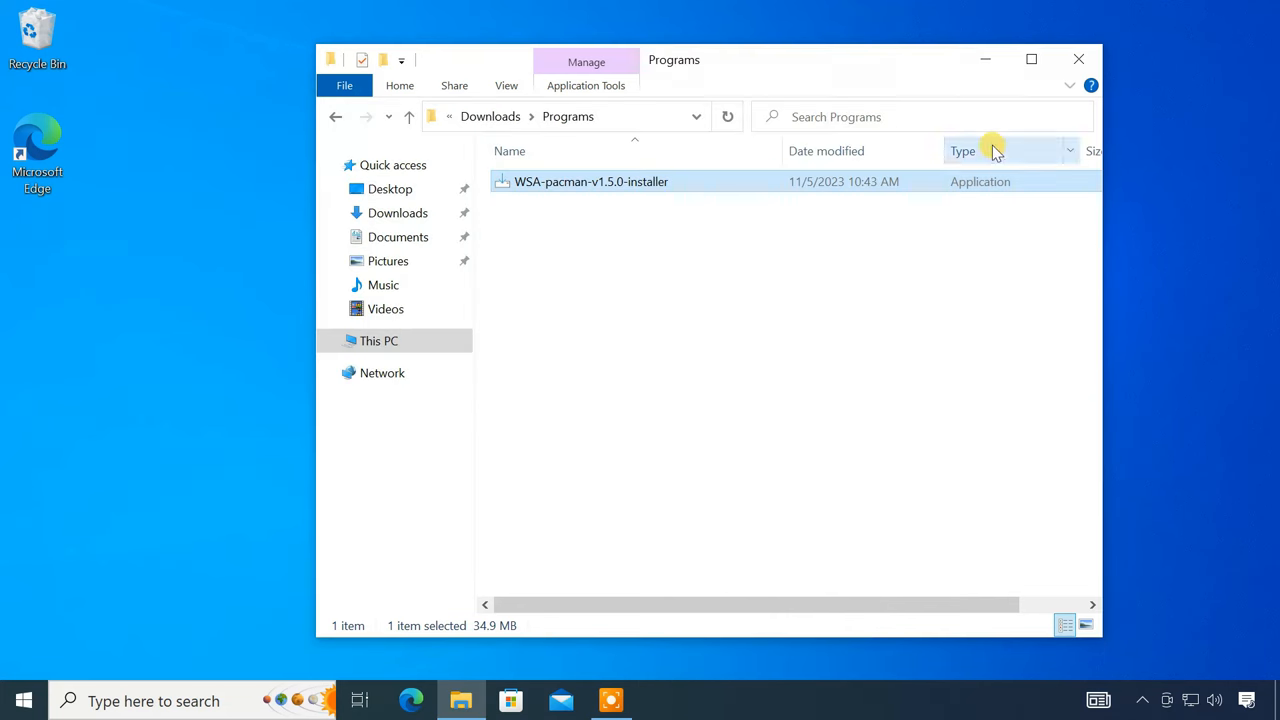
- Launch WSA PacMan and always allow ADB debugging from this computer
left_click(1079, 59)
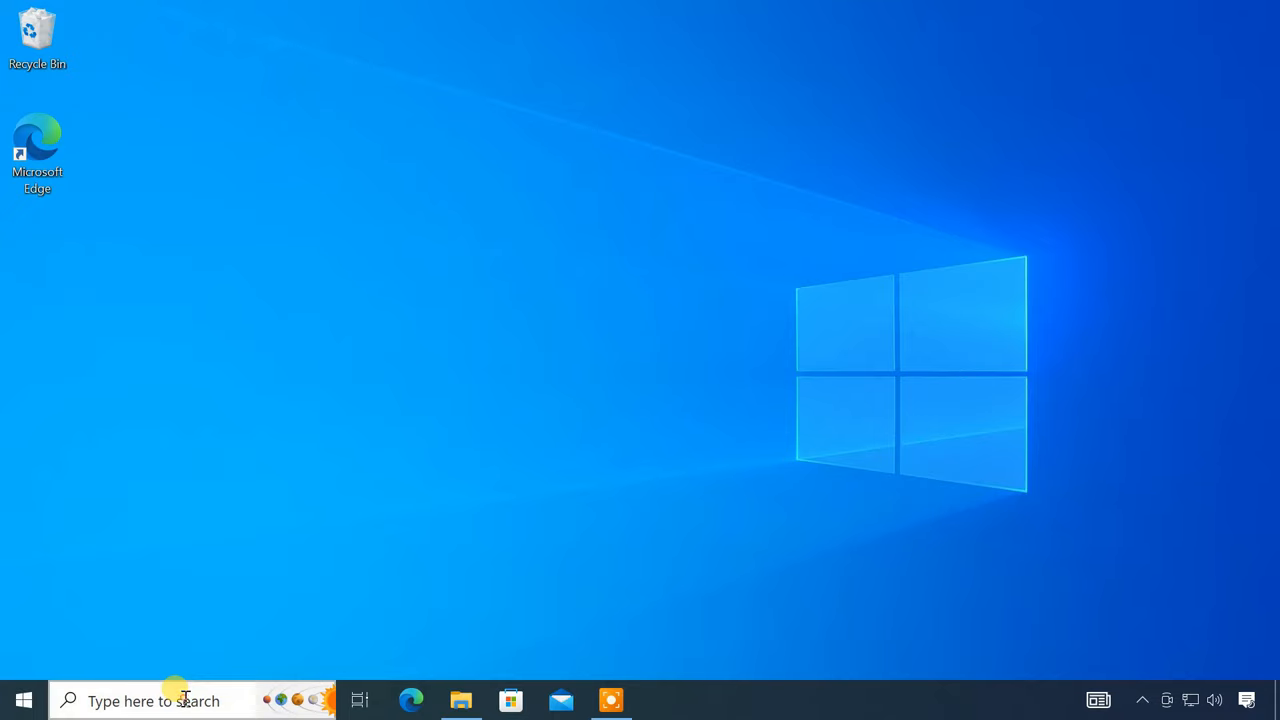
type("wsa pacman")
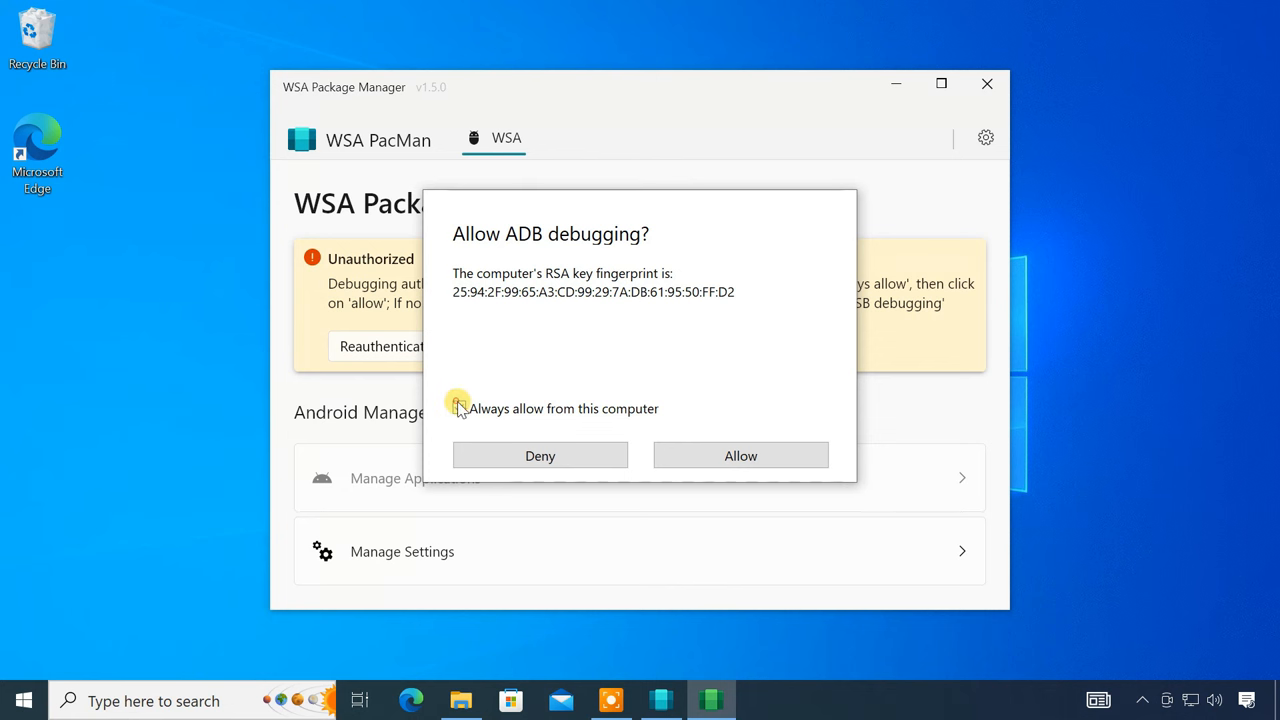
left_click(740, 455)
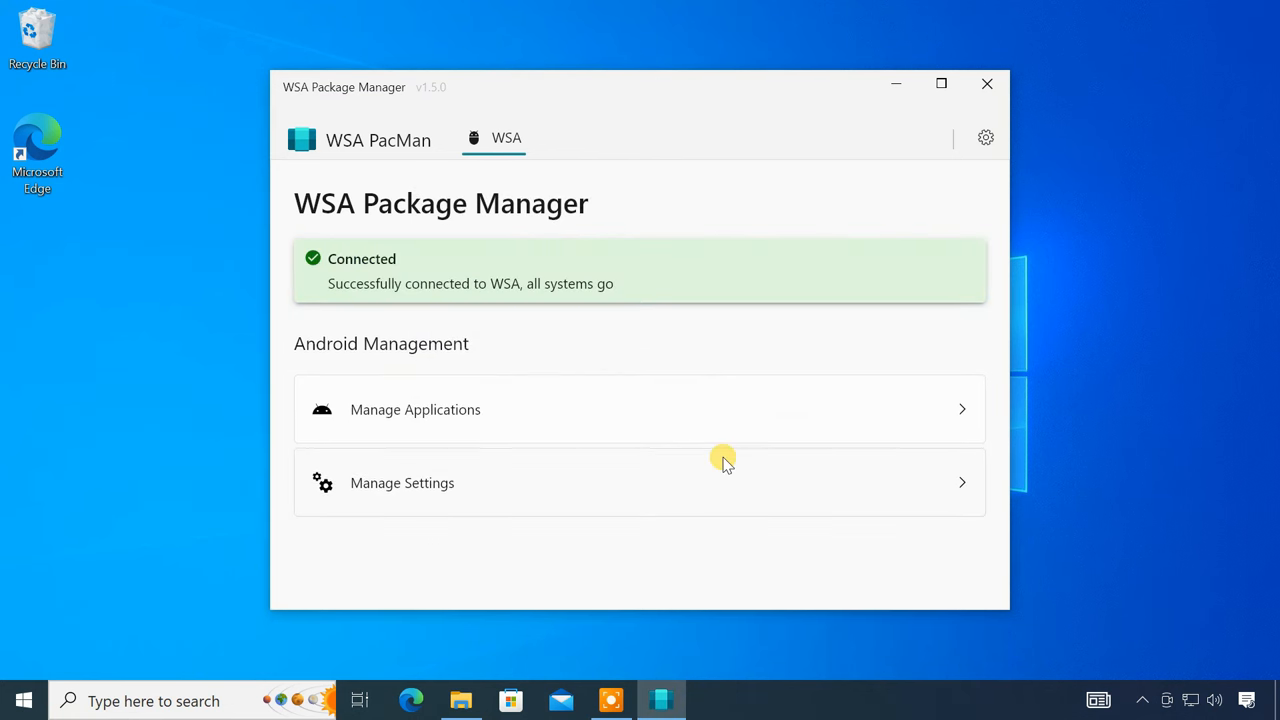
mouse_move(407, 295)
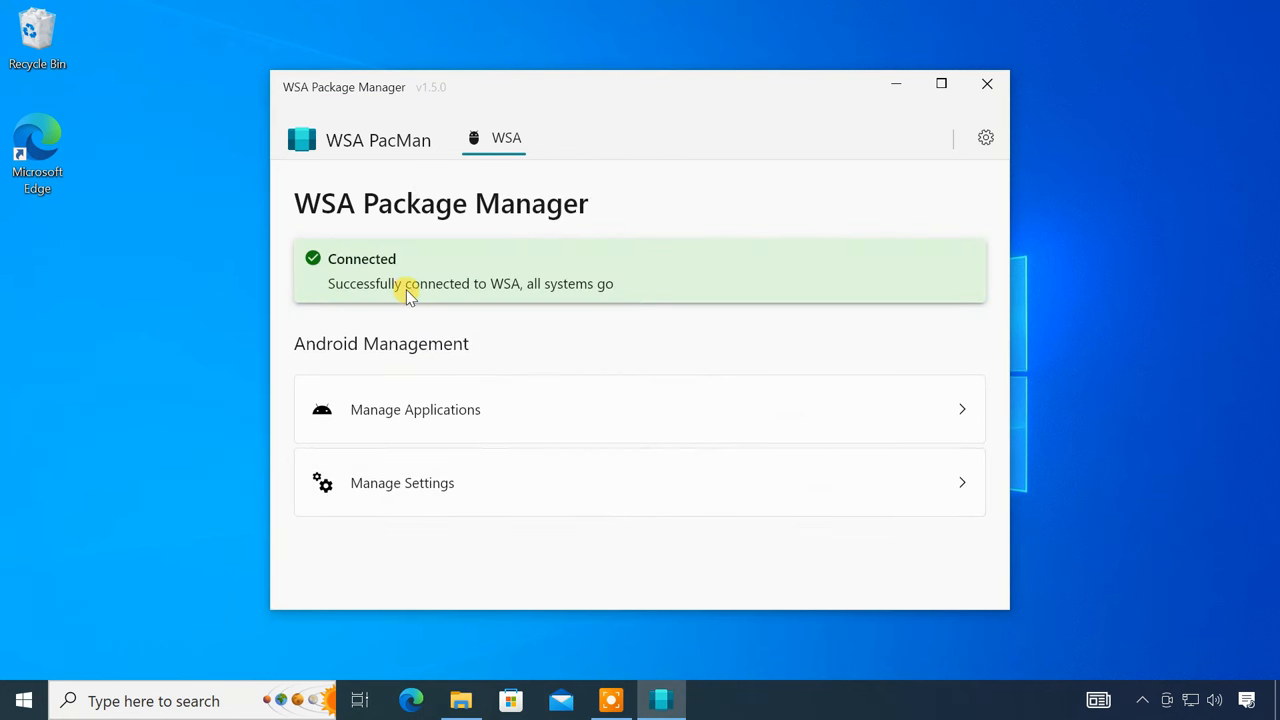
mouse_move(715, 265)
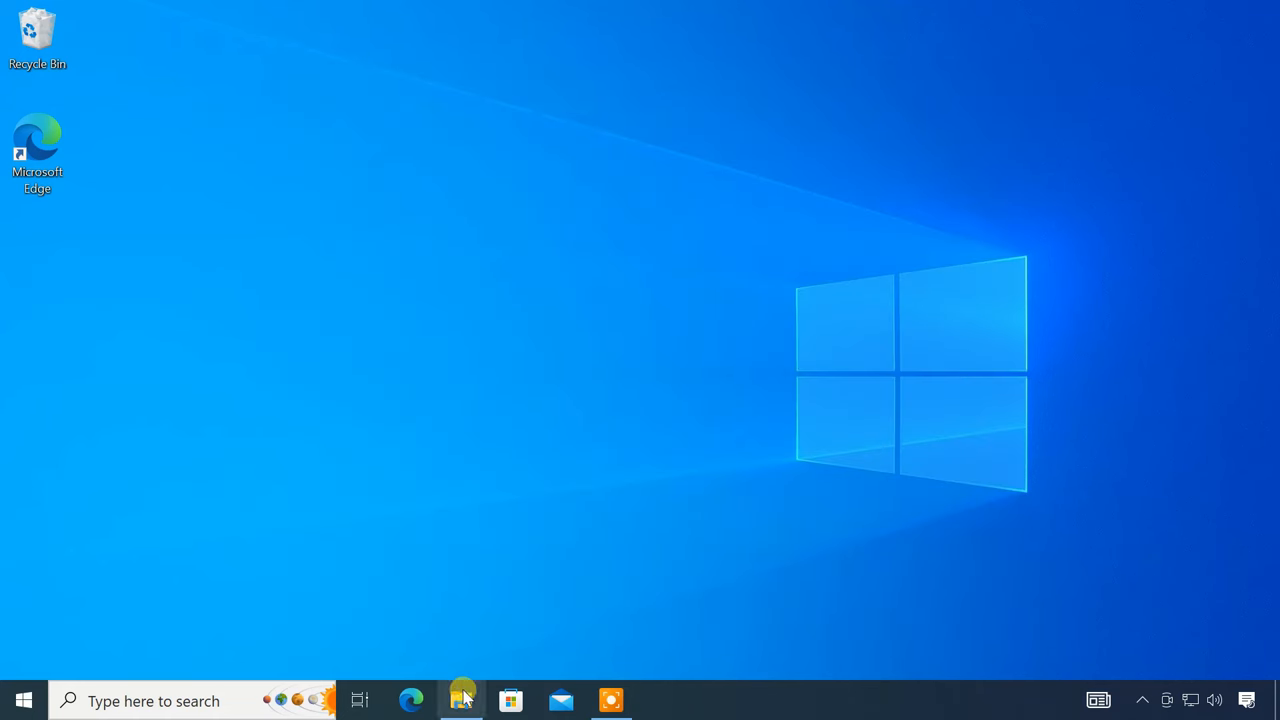
- Install the WhatsApp Messenger package from Downloads with a desktop shortcut
left_click(461, 700)
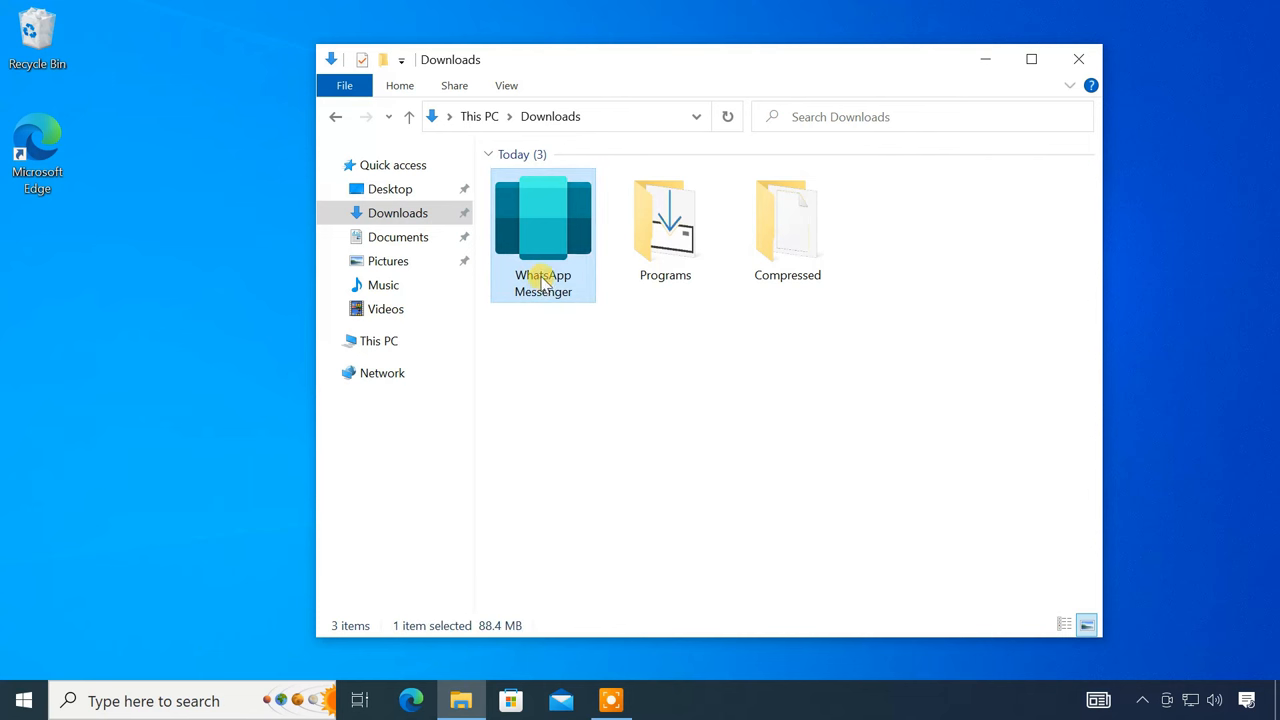
double_click(543, 218)
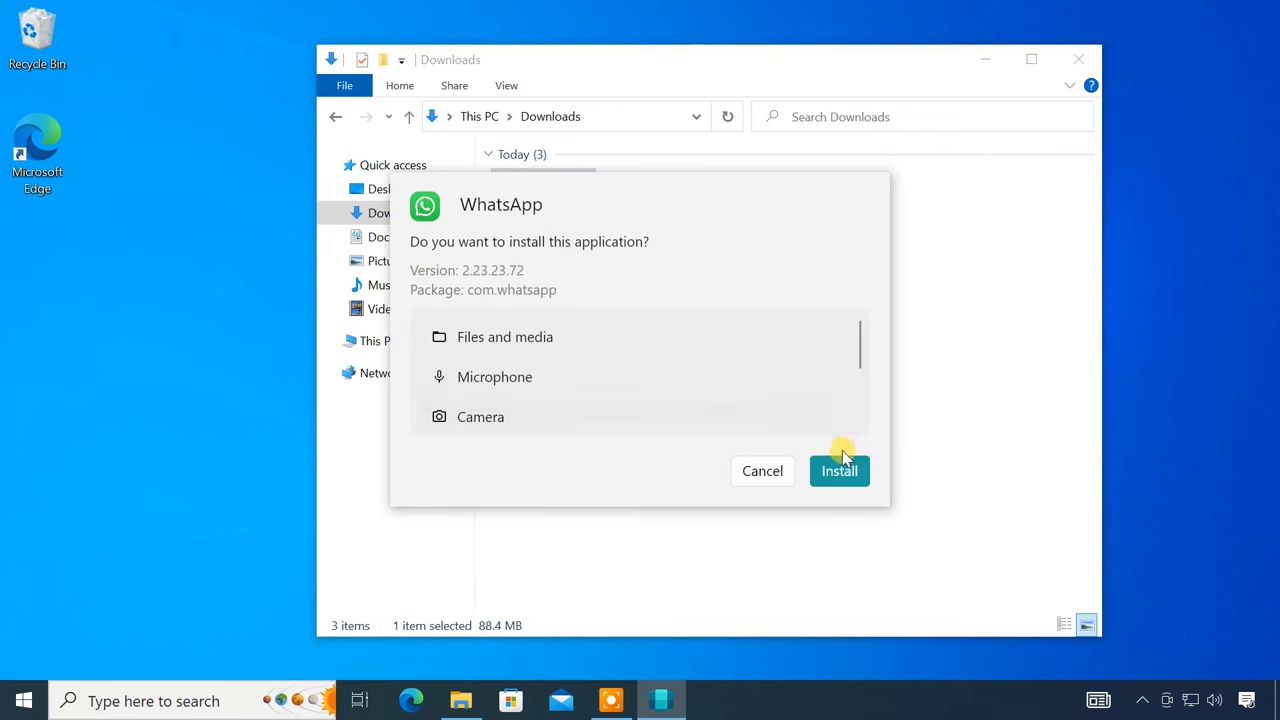
left_click(839, 471)
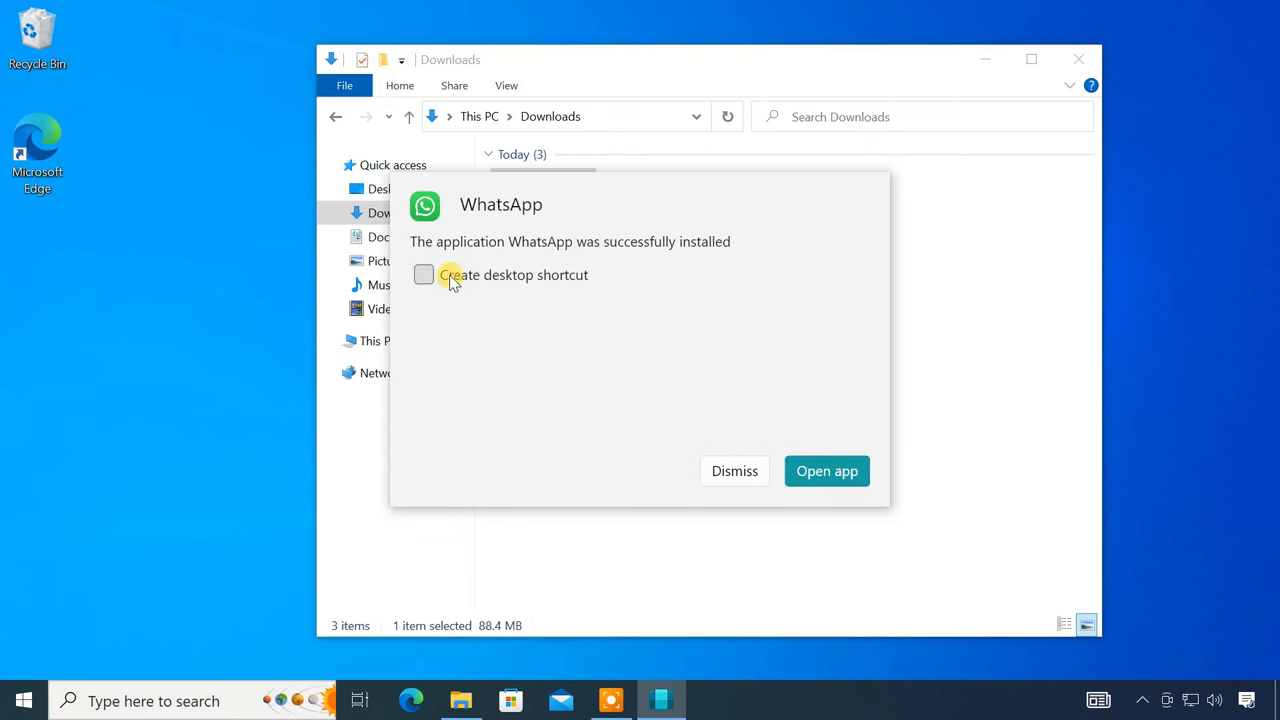
left_click(423, 274)
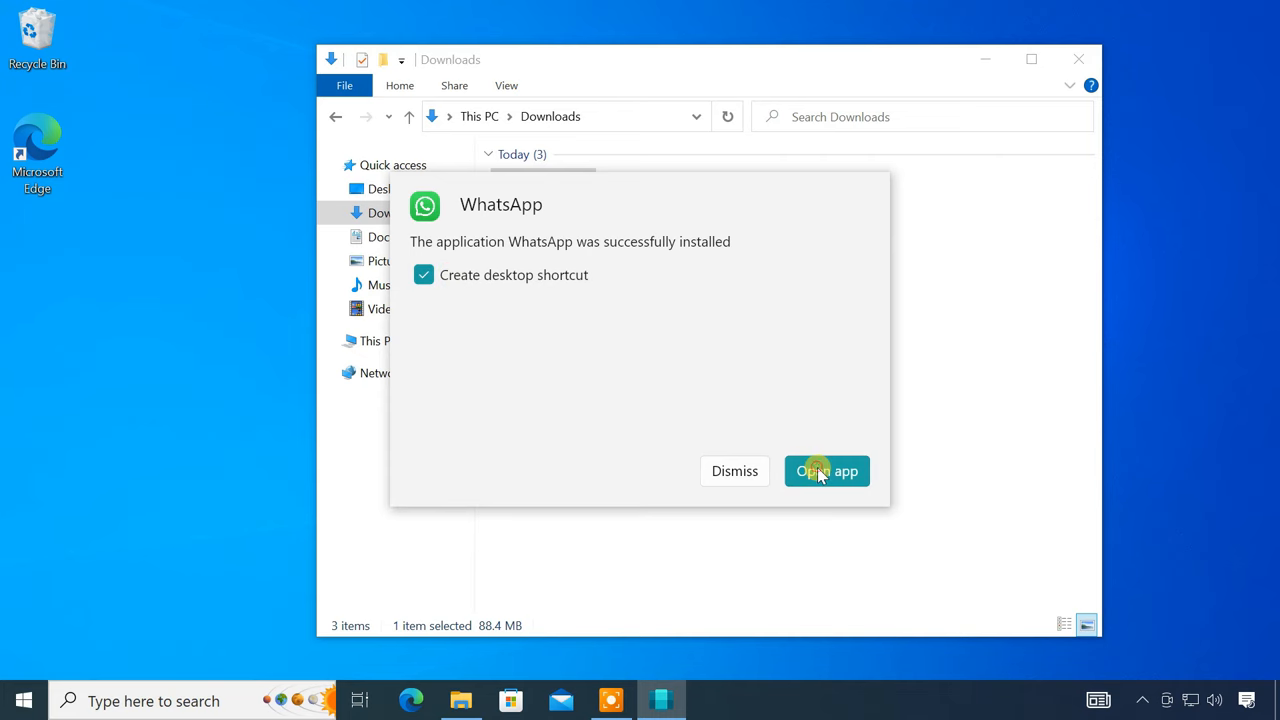
- Launch WhatsApp, keep English, choose Register new account, and allow notifications
left_click(826, 471)
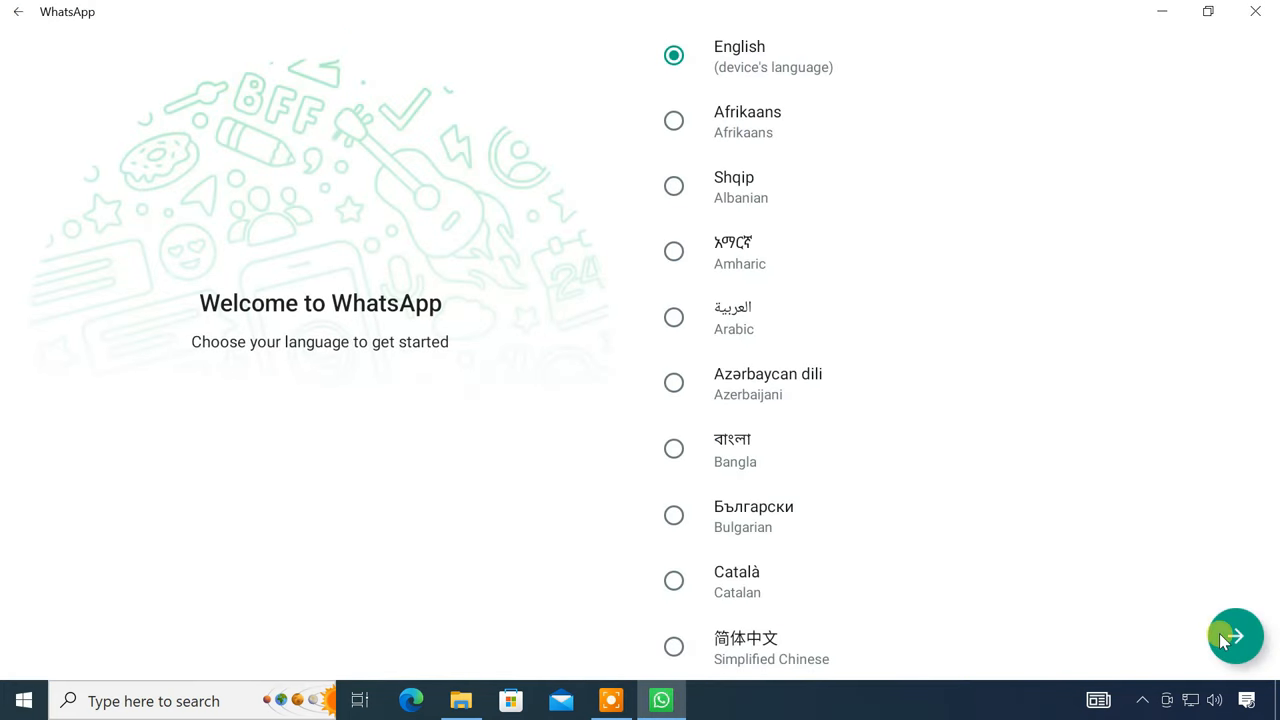
left_click(1235, 636)
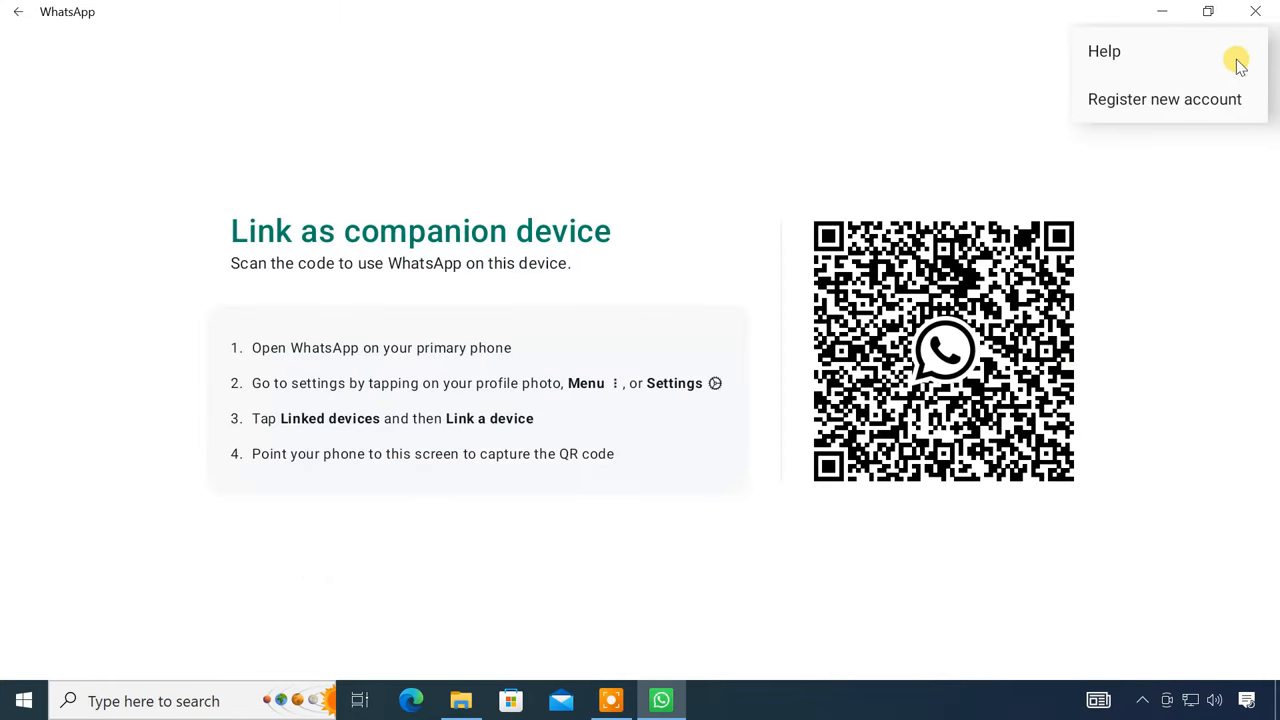
left_click(1164, 99)
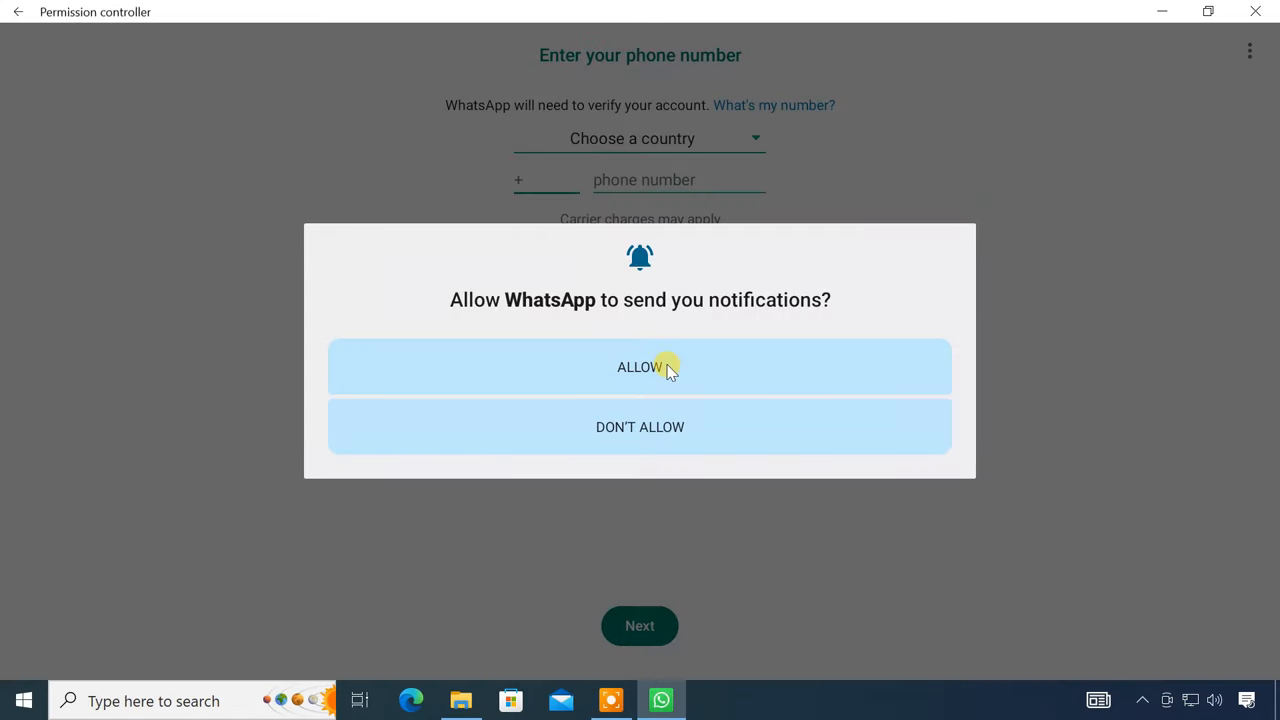
left_click(639, 366)
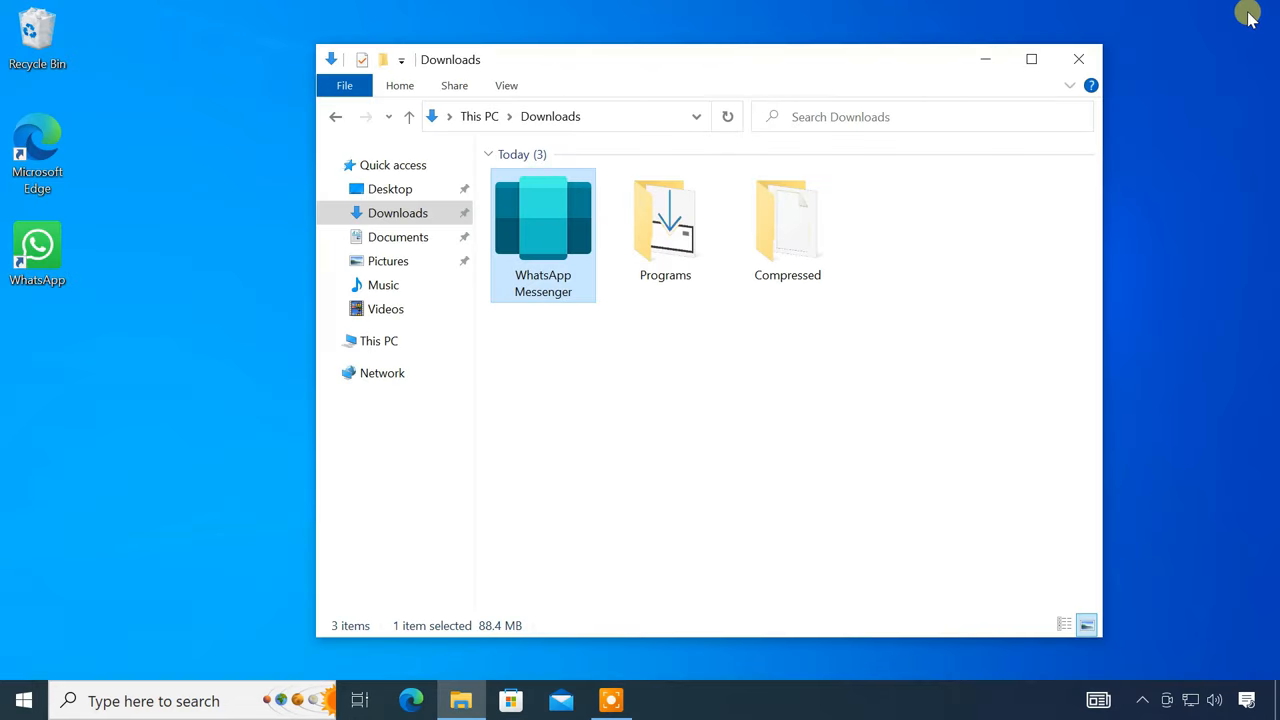
- Open Windows Settings to reach Apps & features
left_click(1078, 59)
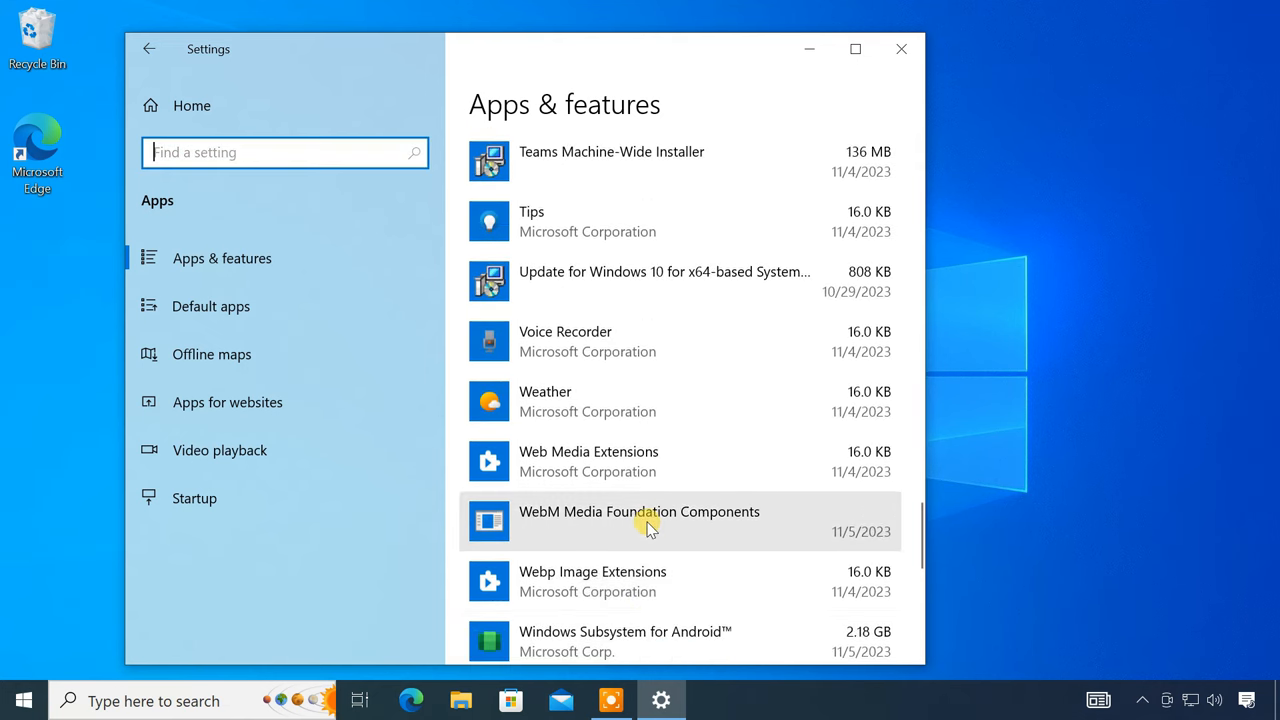
mouse_move(843, 305)
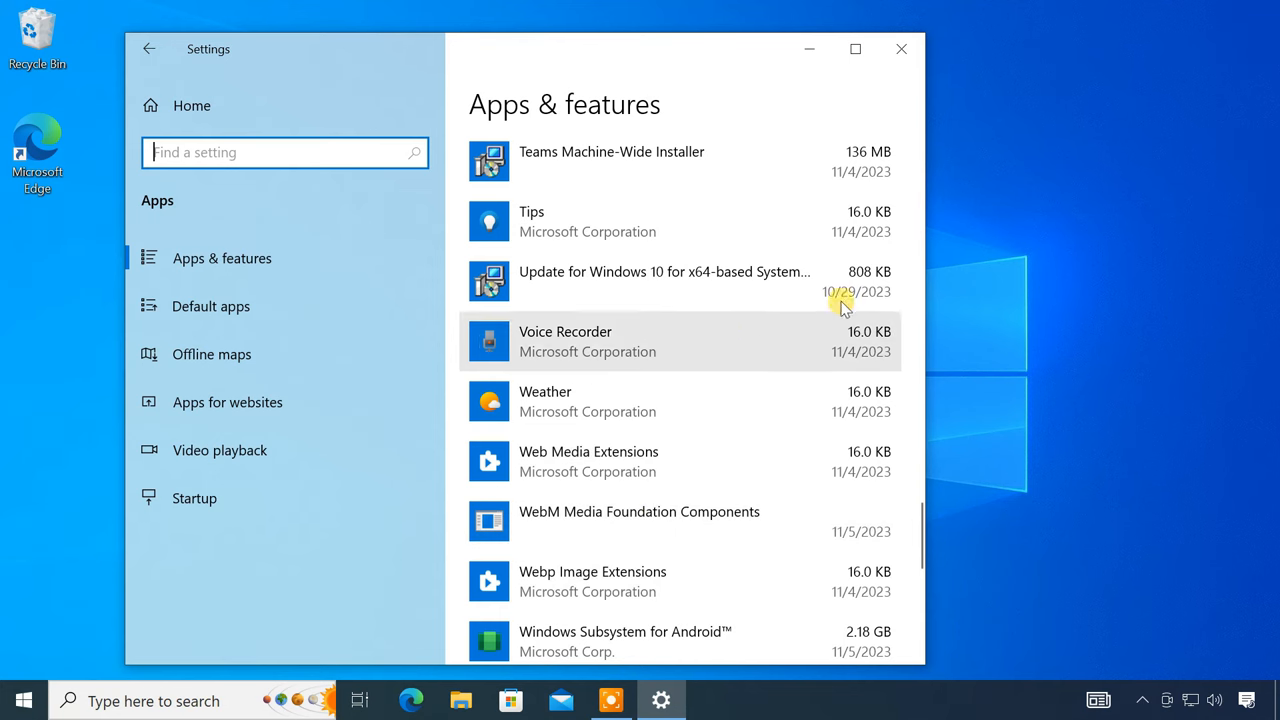